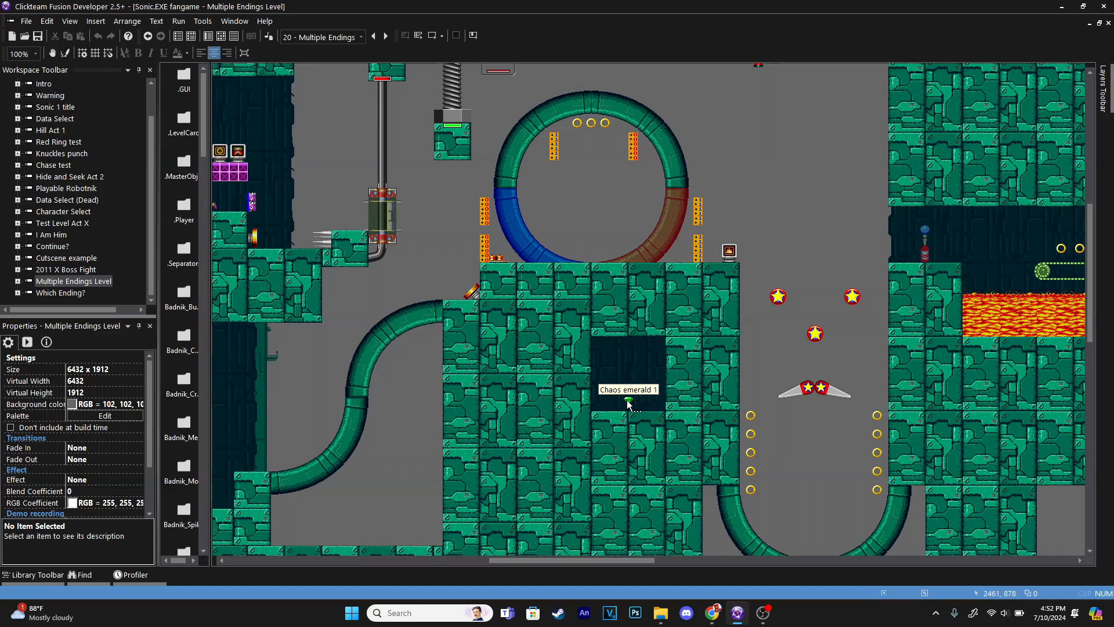
Test-run the level until 'YOU GOT THE BAD ENDING...' appears, then close the game window
left_click(628, 395)
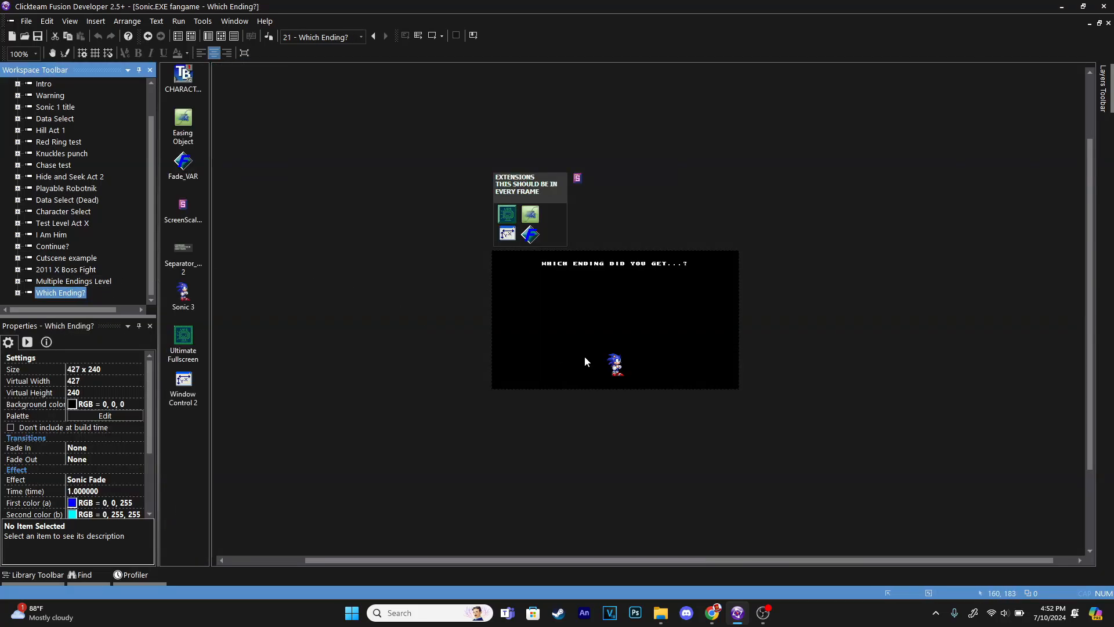
mouse_move(593, 362)
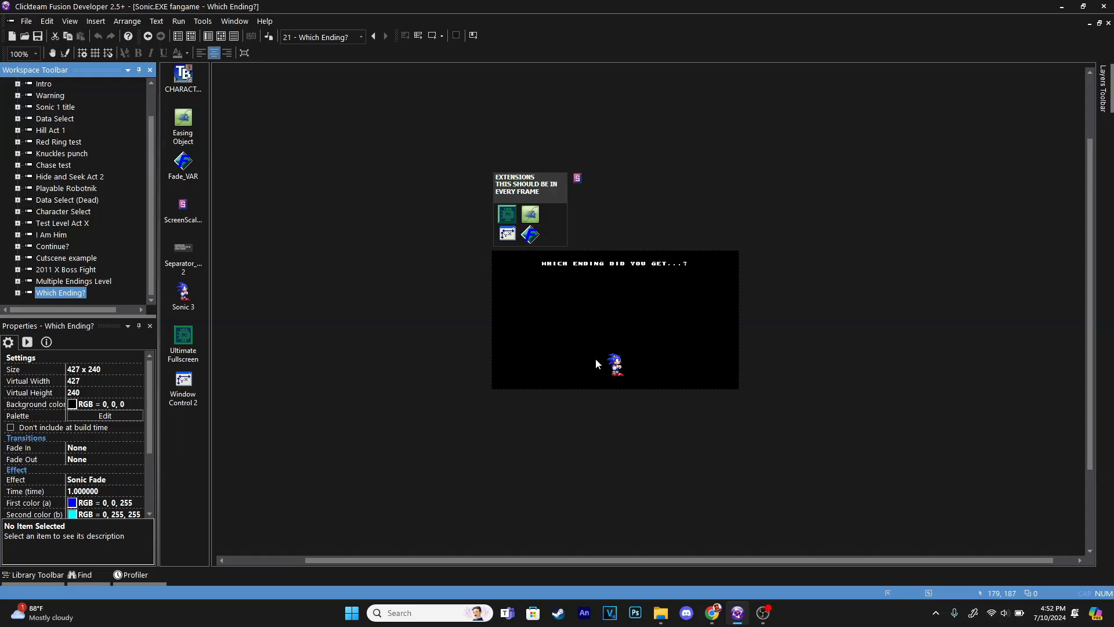
mouse_move(254, 341)
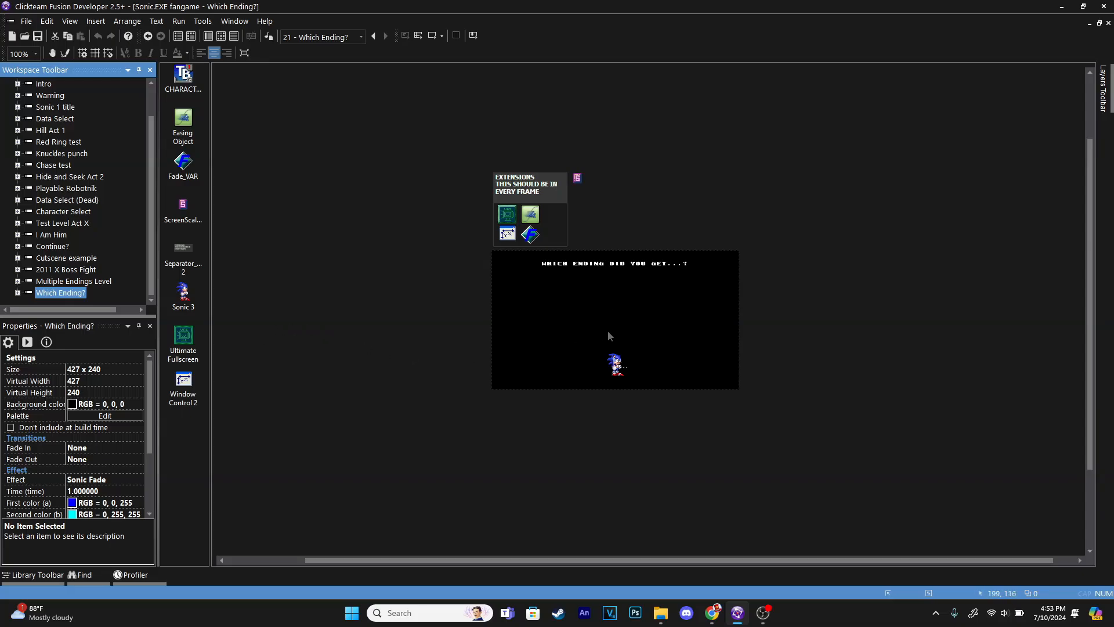
mouse_move(554, 373)
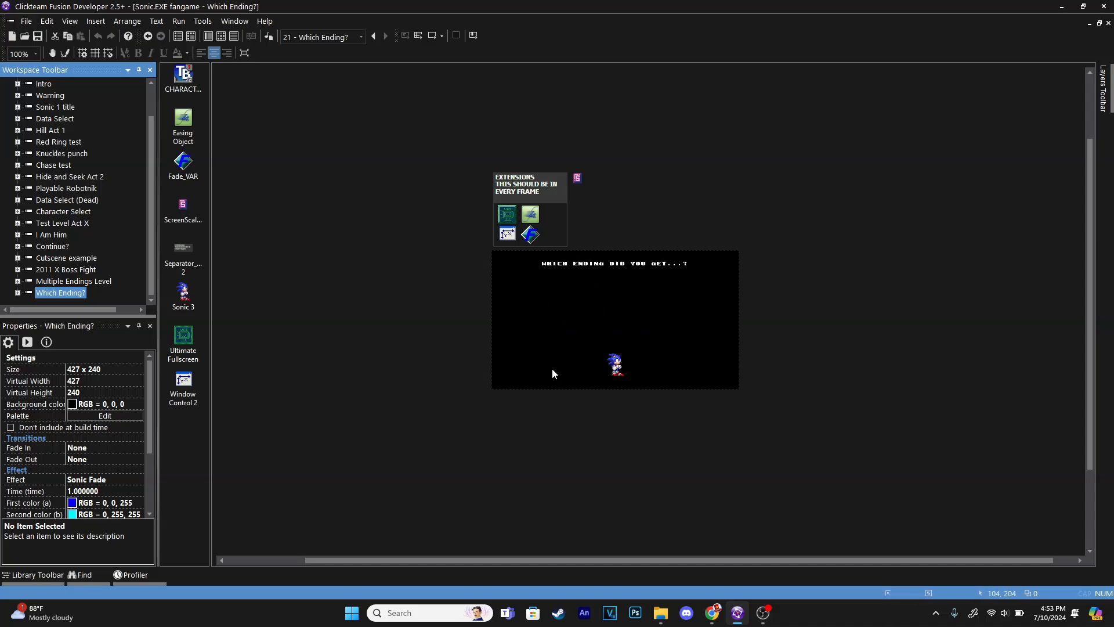
mouse_move(620, 271)
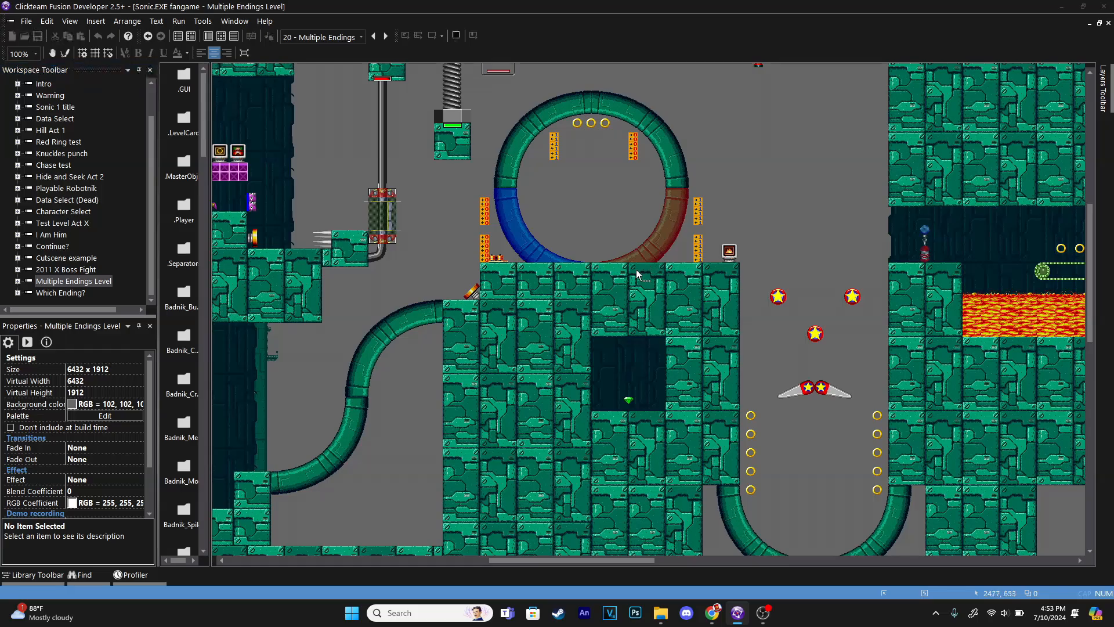
left_click(179, 21)
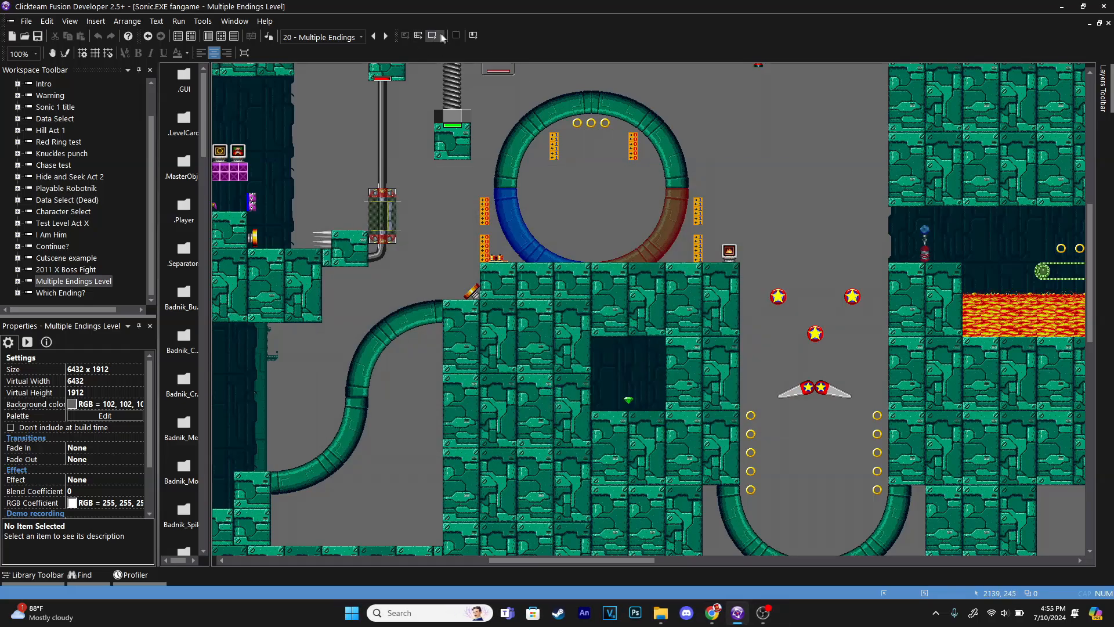
left_click(428, 36)
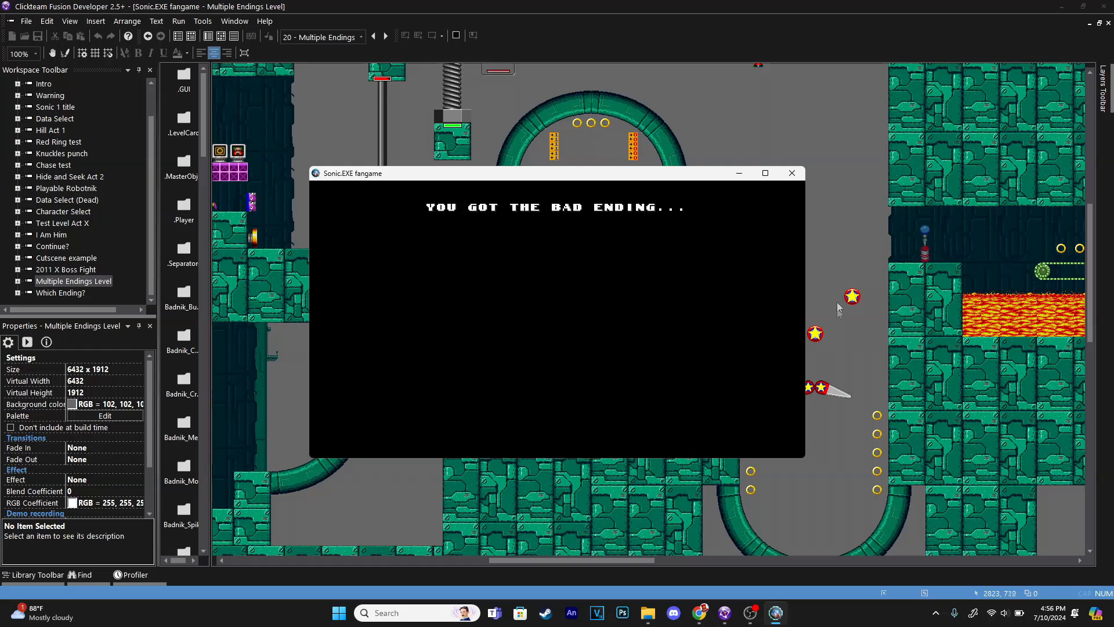
left_click(791, 172)
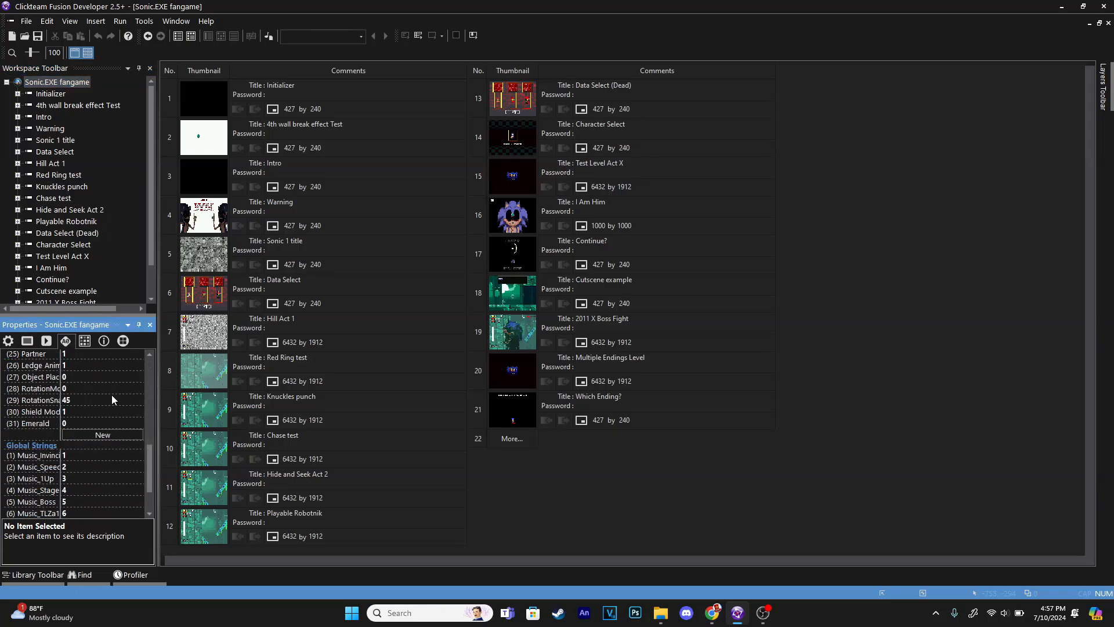
left_click(32, 422)
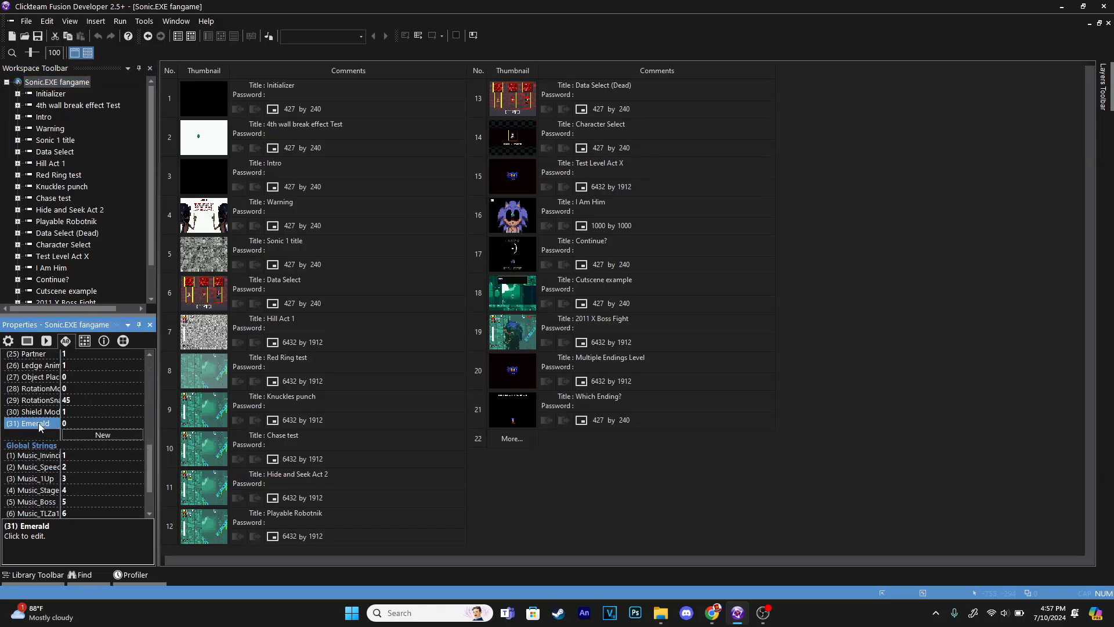
mouse_move(528, 432)
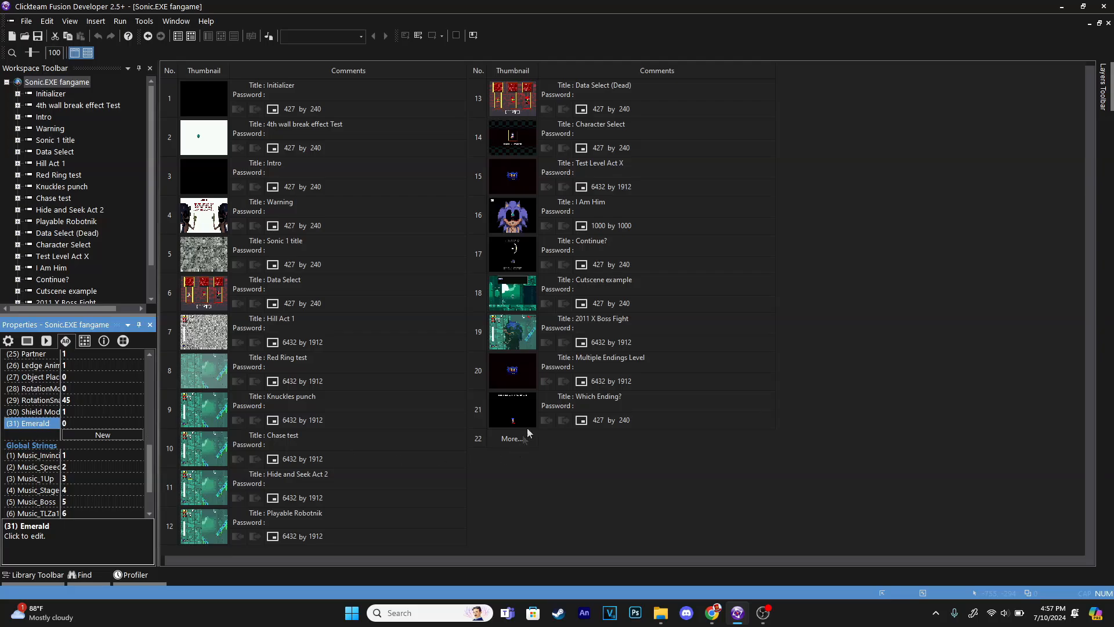
double_click(512, 408)
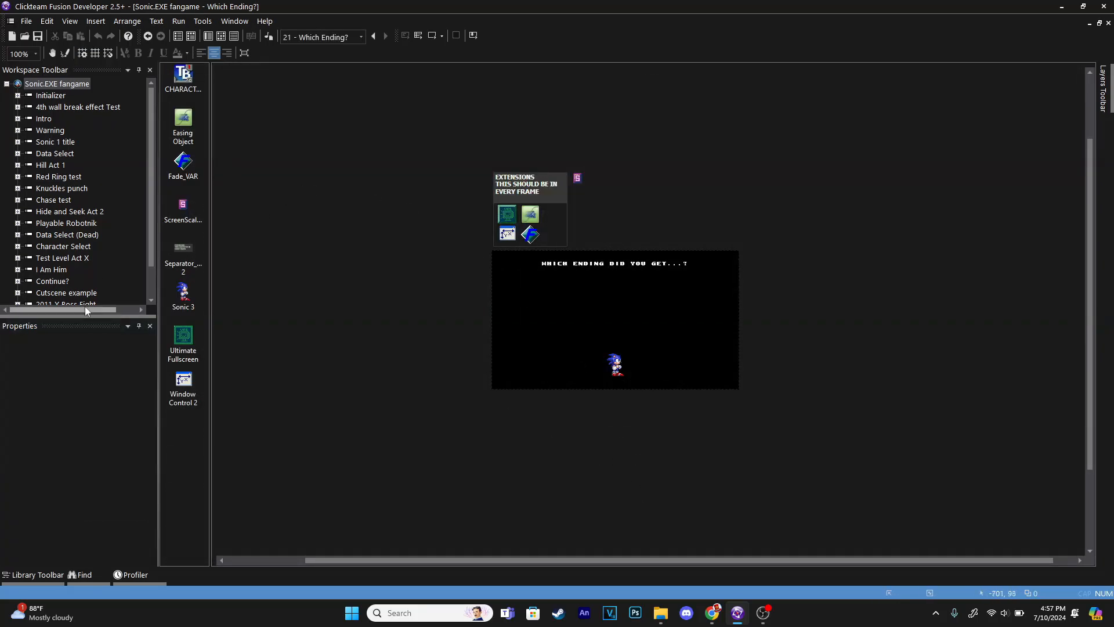
left_click(60, 293)
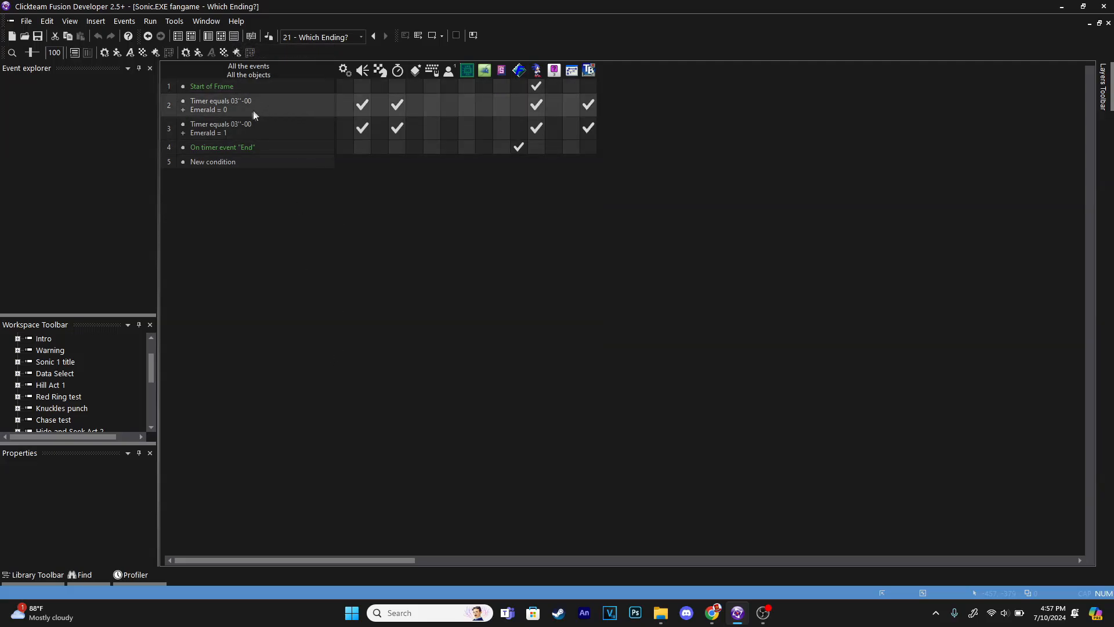
mouse_move(397, 107)
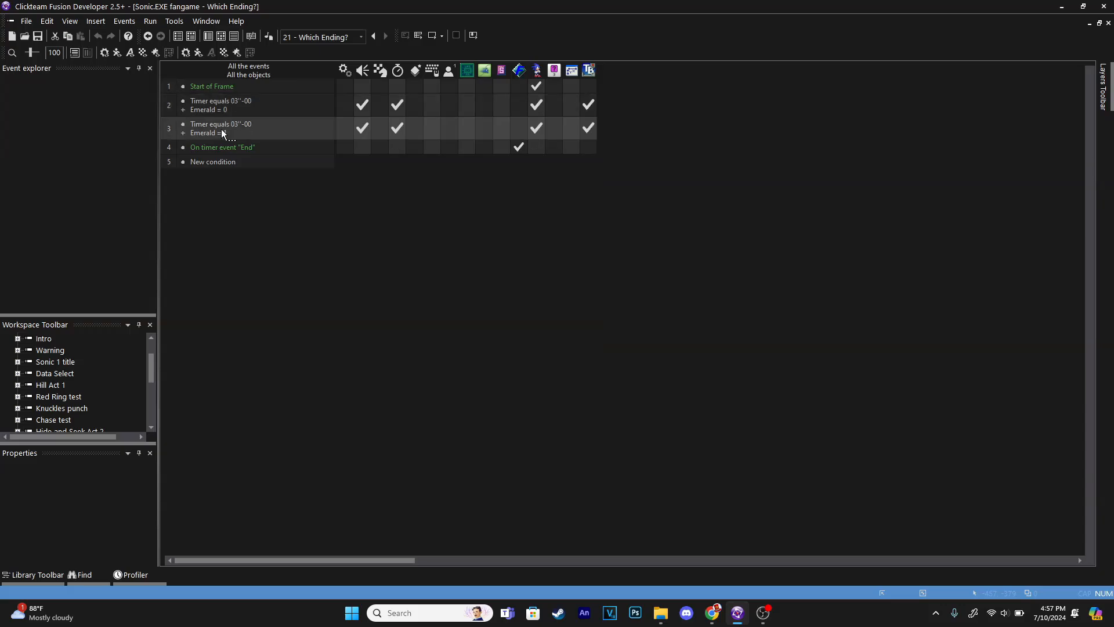
mouse_move(397, 129)
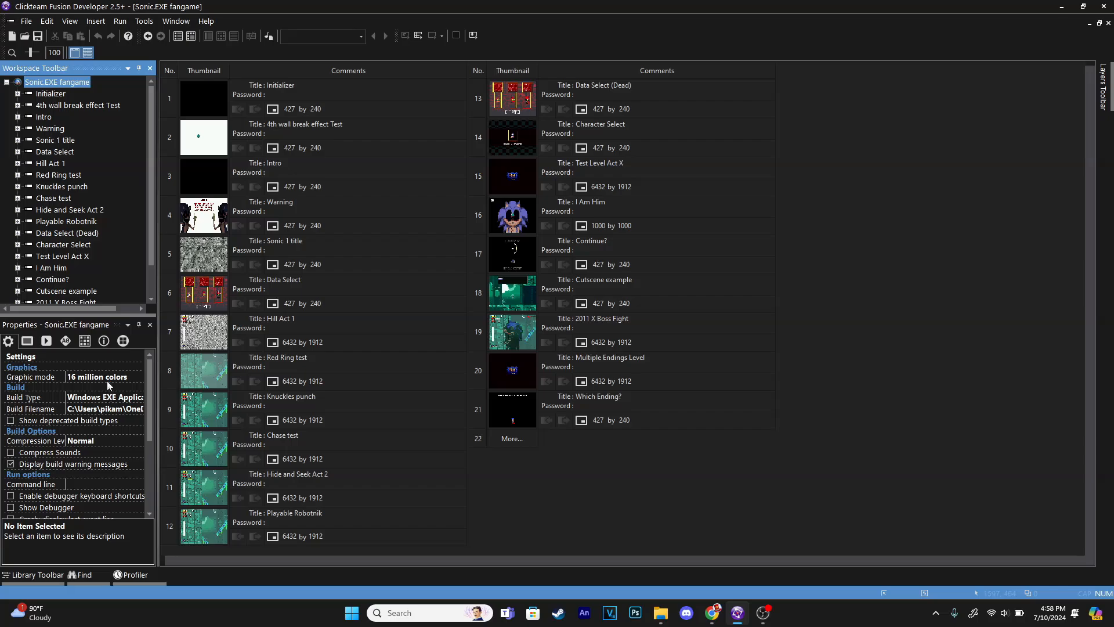
mouse_move(109, 369)
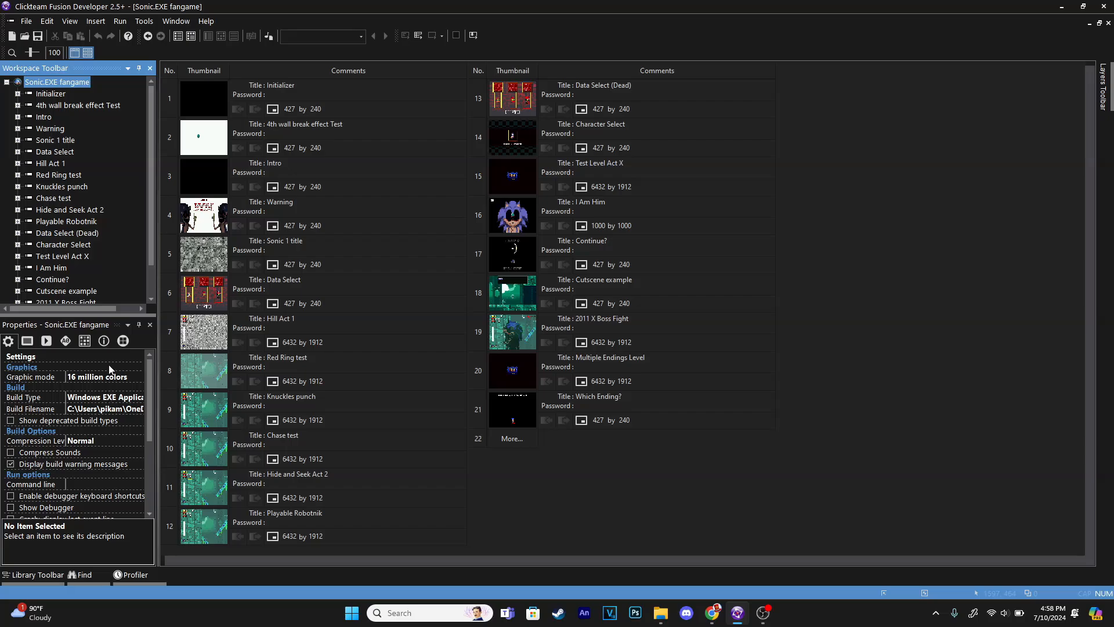
mouse_move(111, 369)
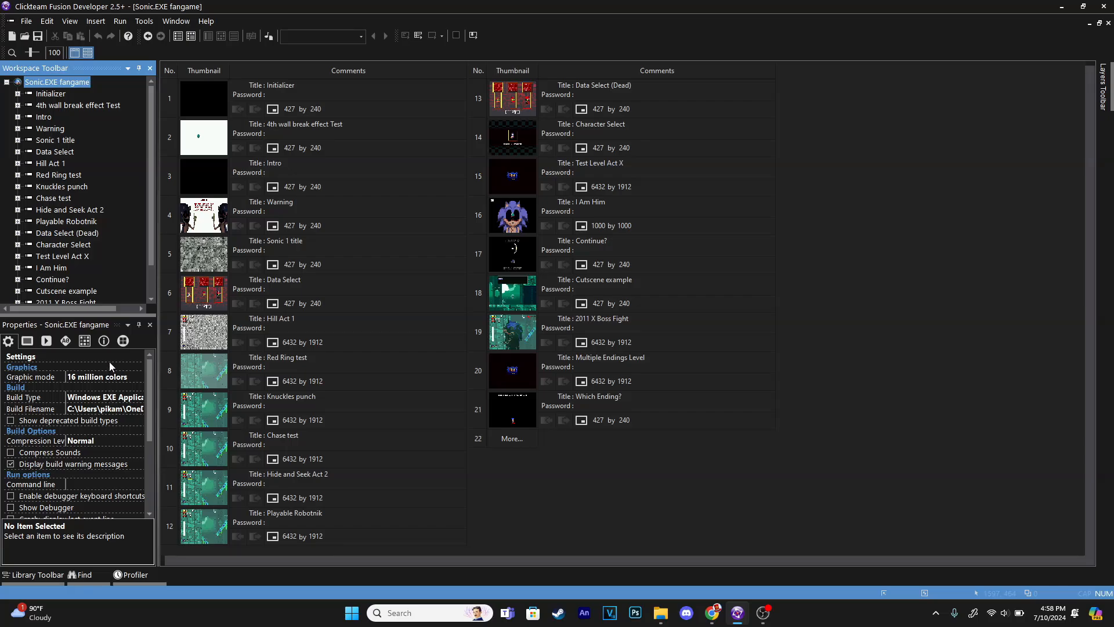
Create a global value named Ending after Emerald, then switch to the Which Ending? frame
left_click(65, 341)
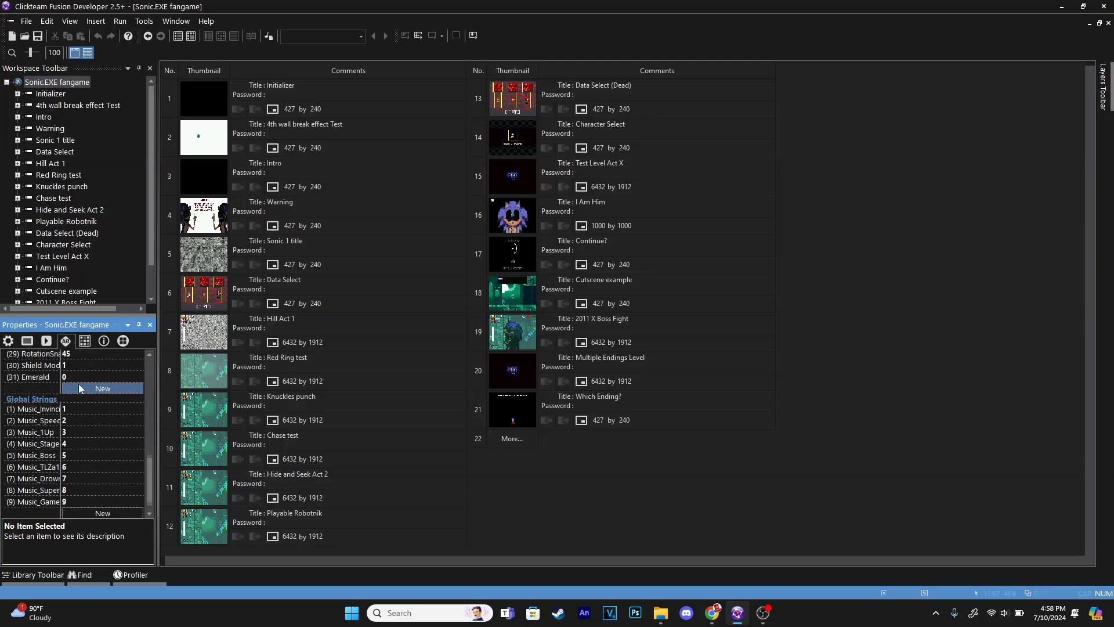
left_click(102, 389)
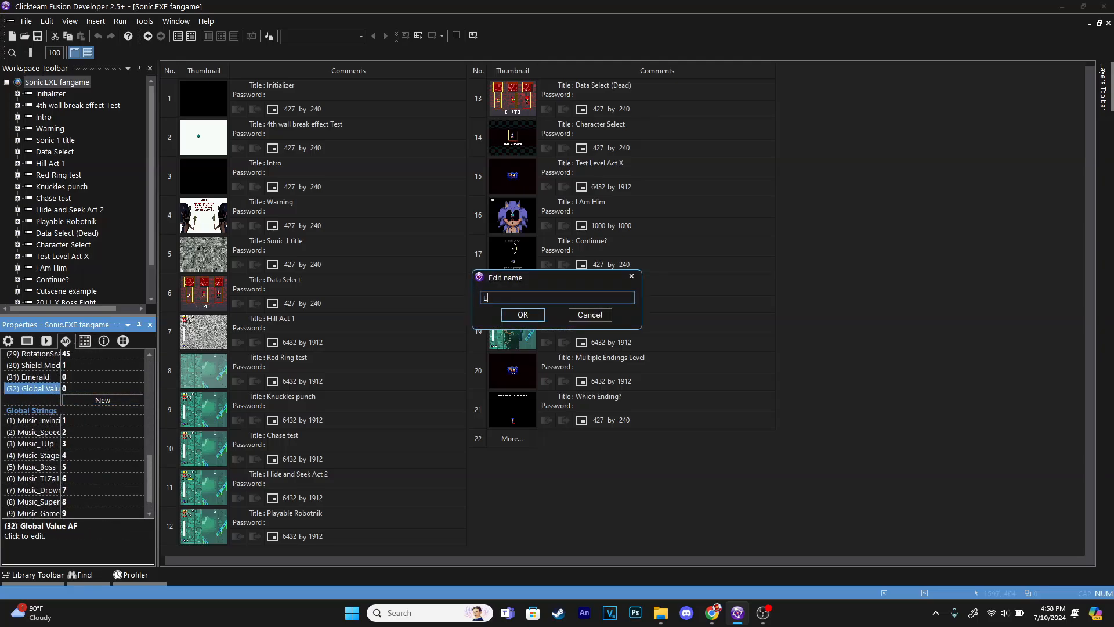
left_click(522, 314)
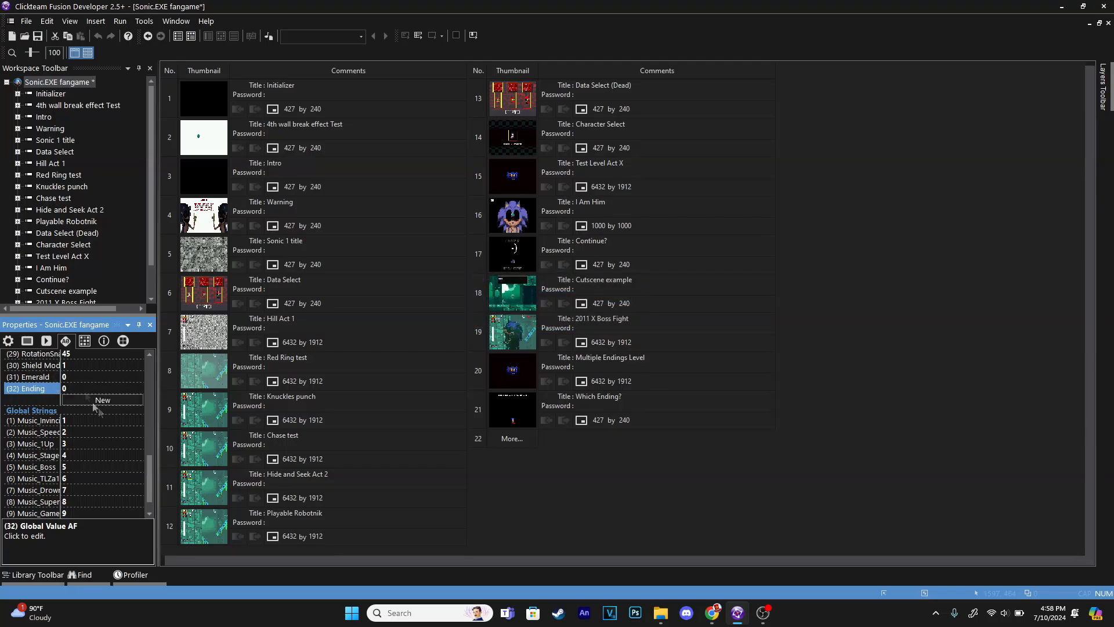
mouse_move(632, 483)
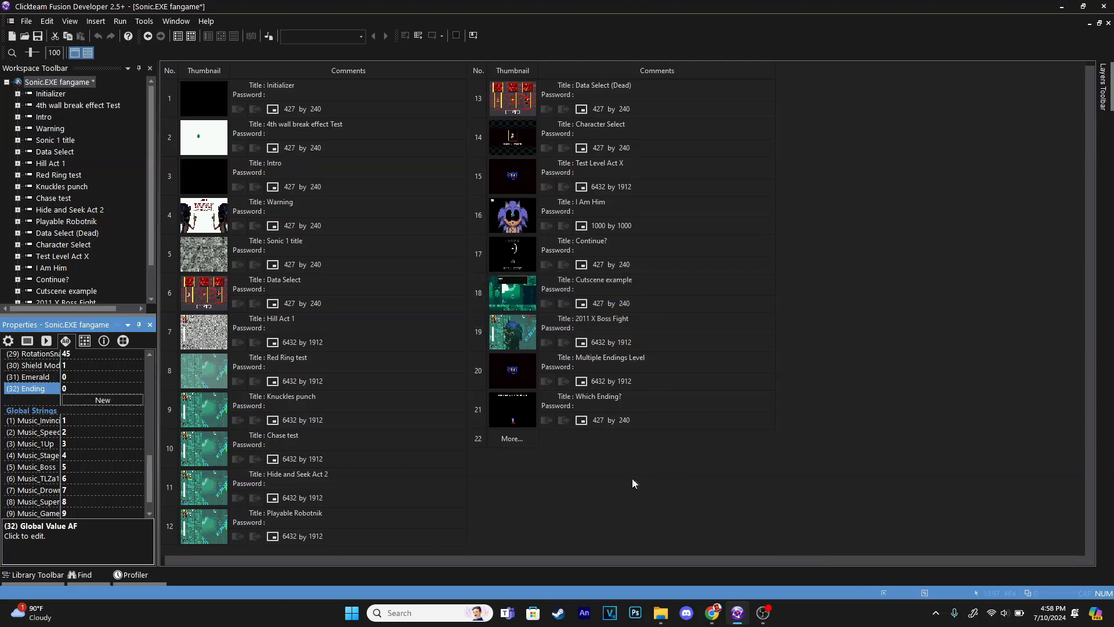
mouse_move(519, 415)
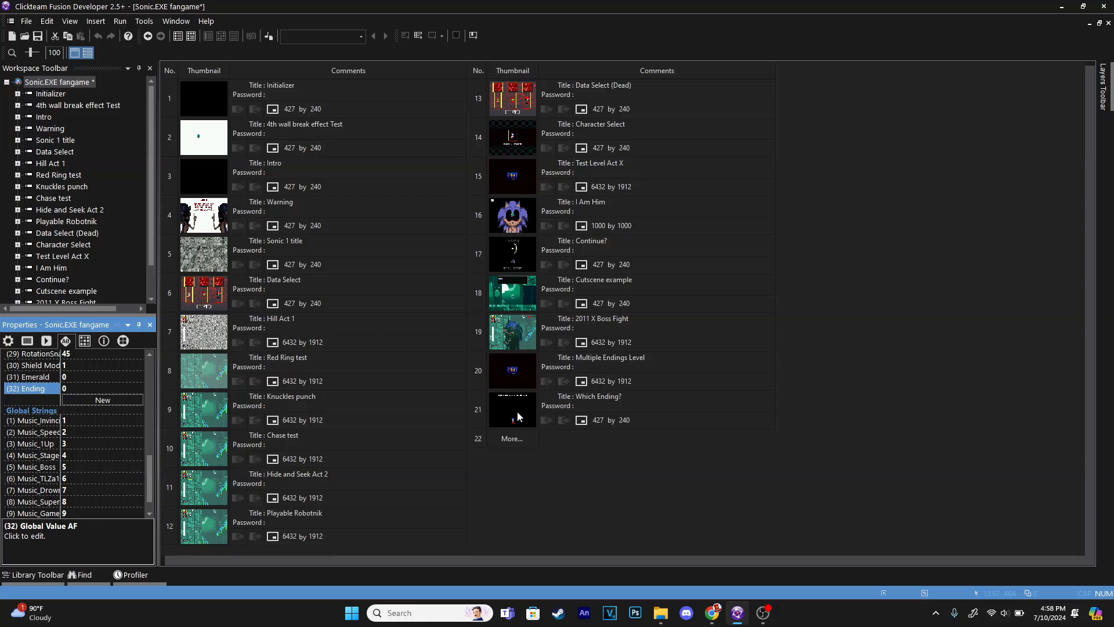
double_click(512, 409)
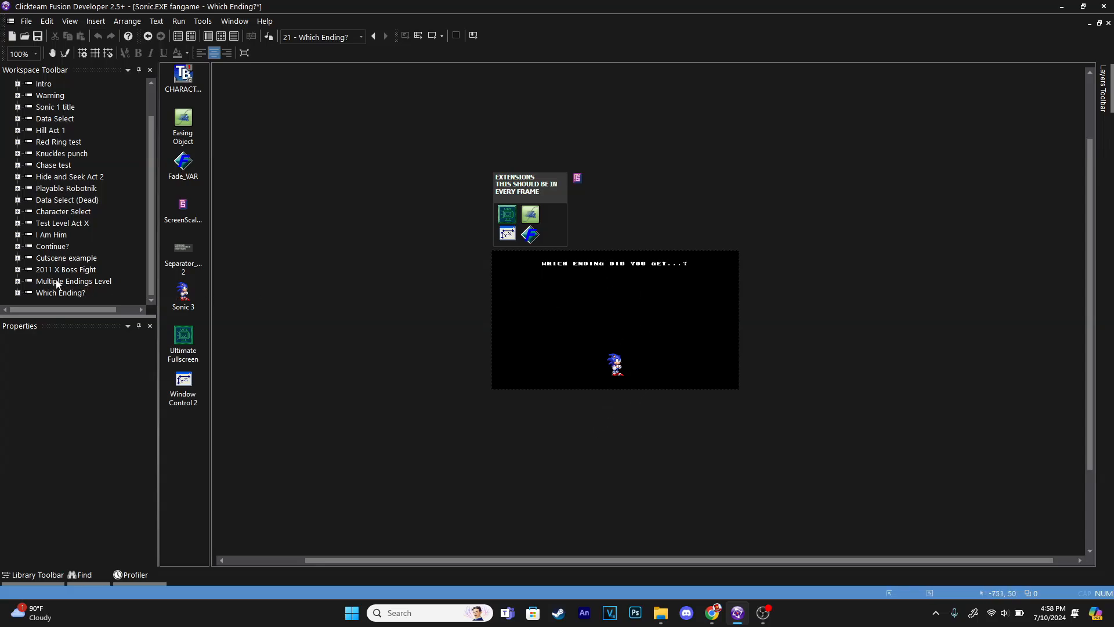
mouse_move(61, 283)
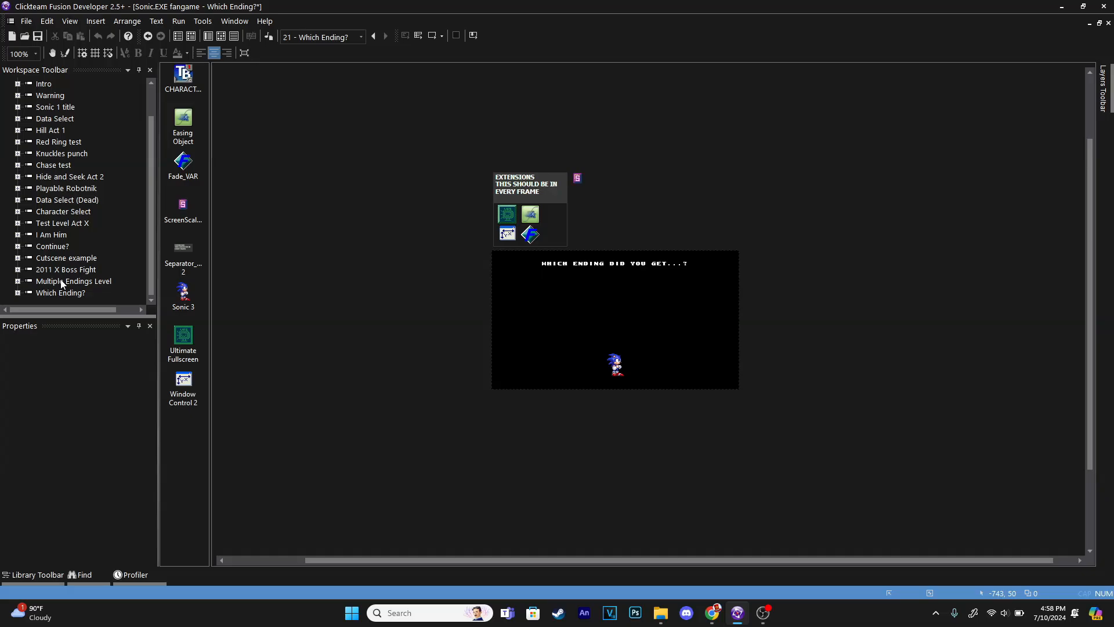
Review the Multiple Endings Level frame and its event list
double_click(74, 281)
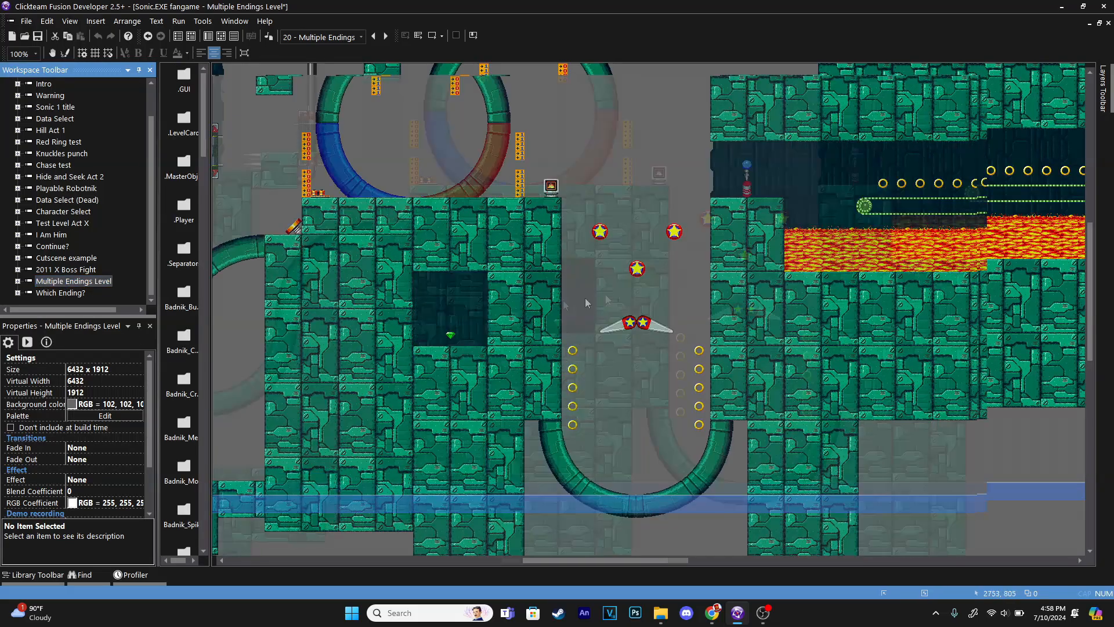
left_click(221, 36)
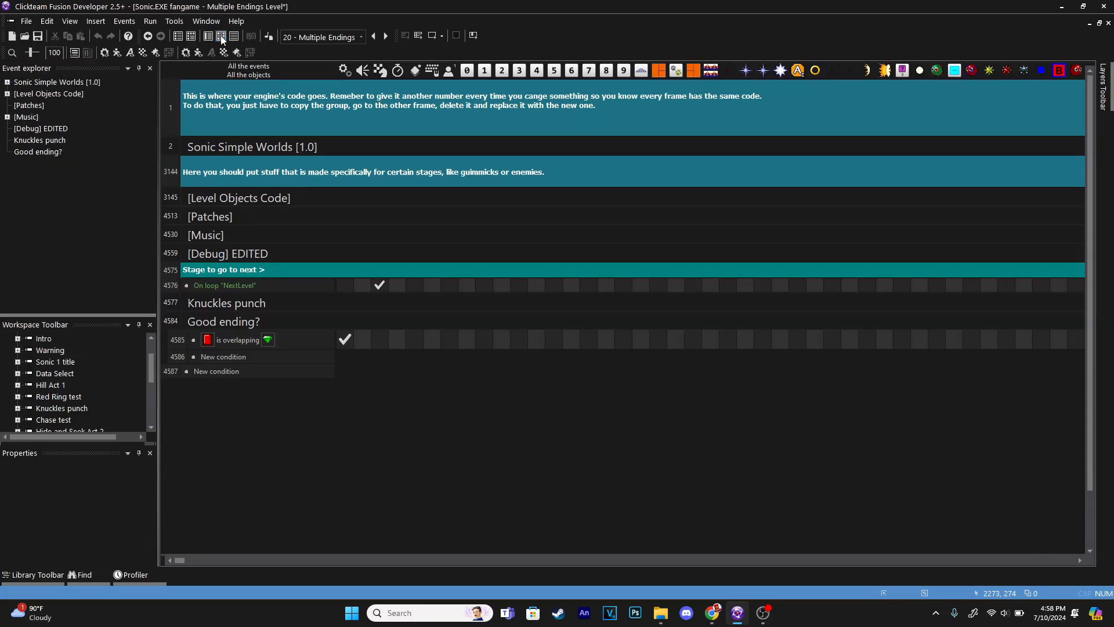
mouse_move(378, 287)
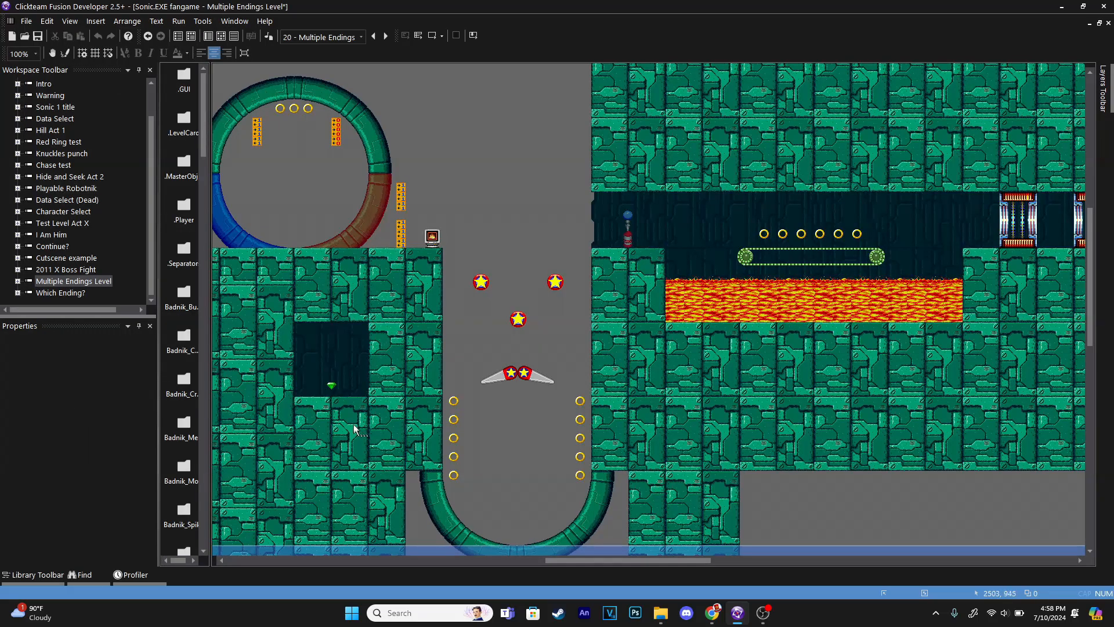
mouse_move(543, 382)
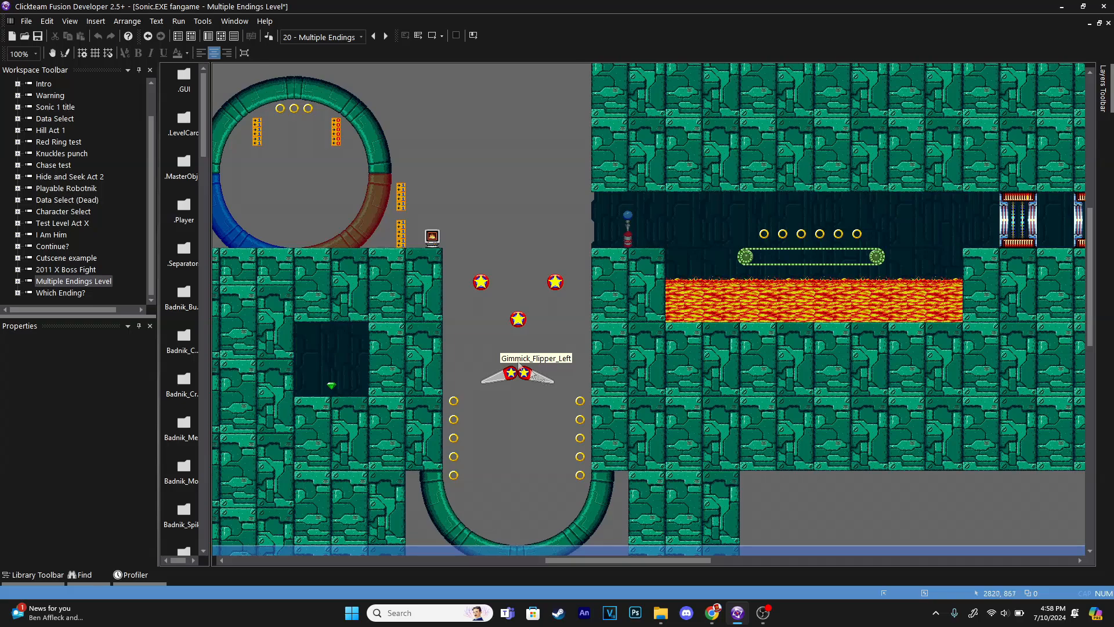
left_click(61, 293)
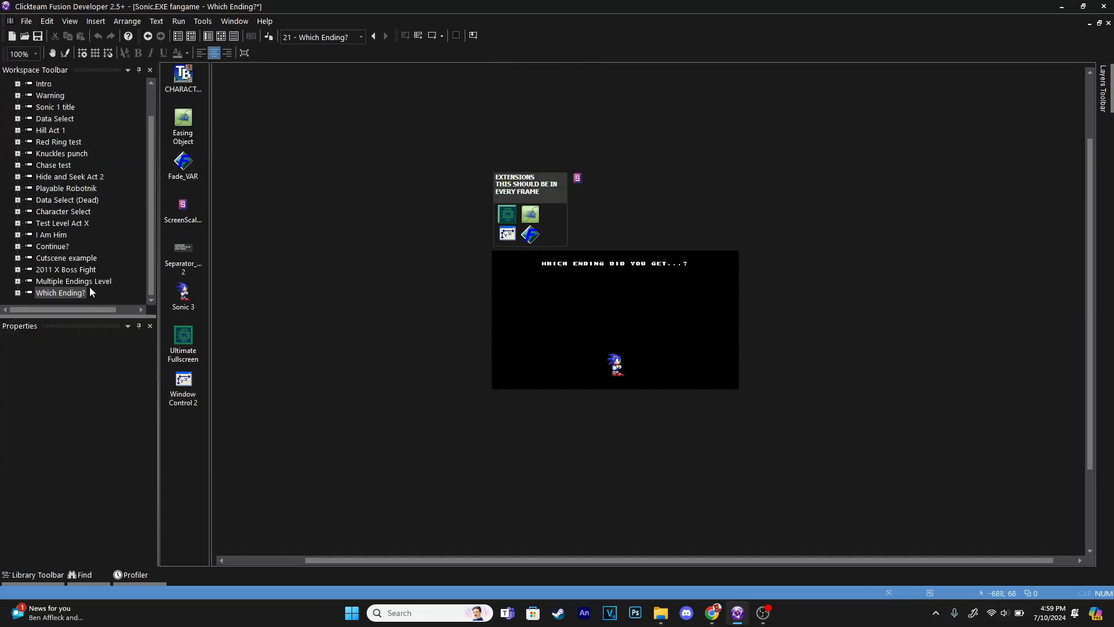
double_click(73, 280)
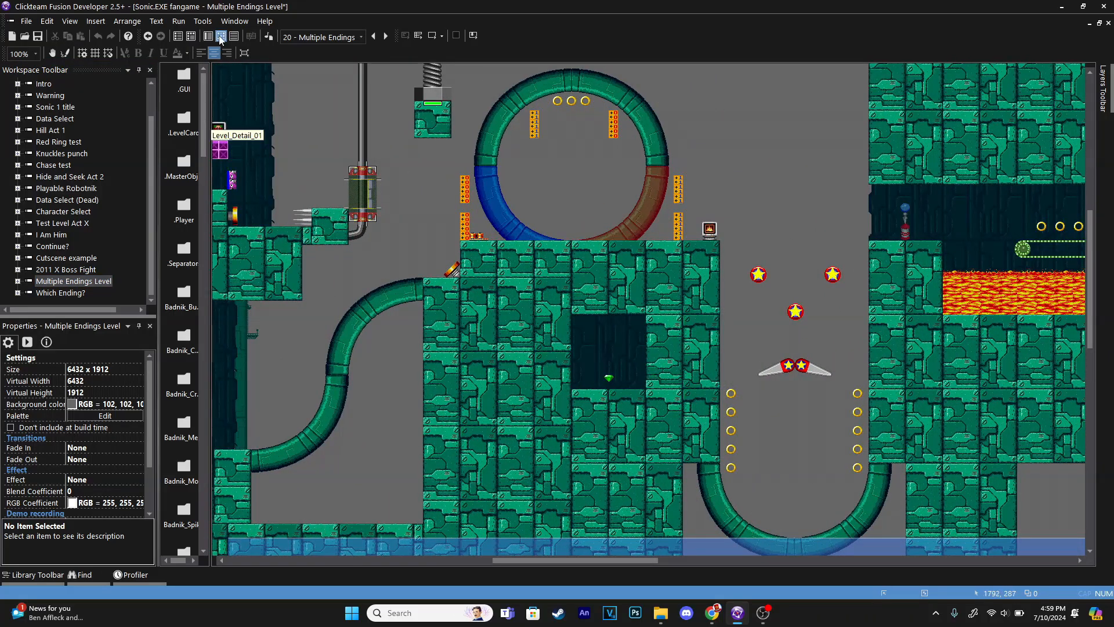
left_click(233, 36)
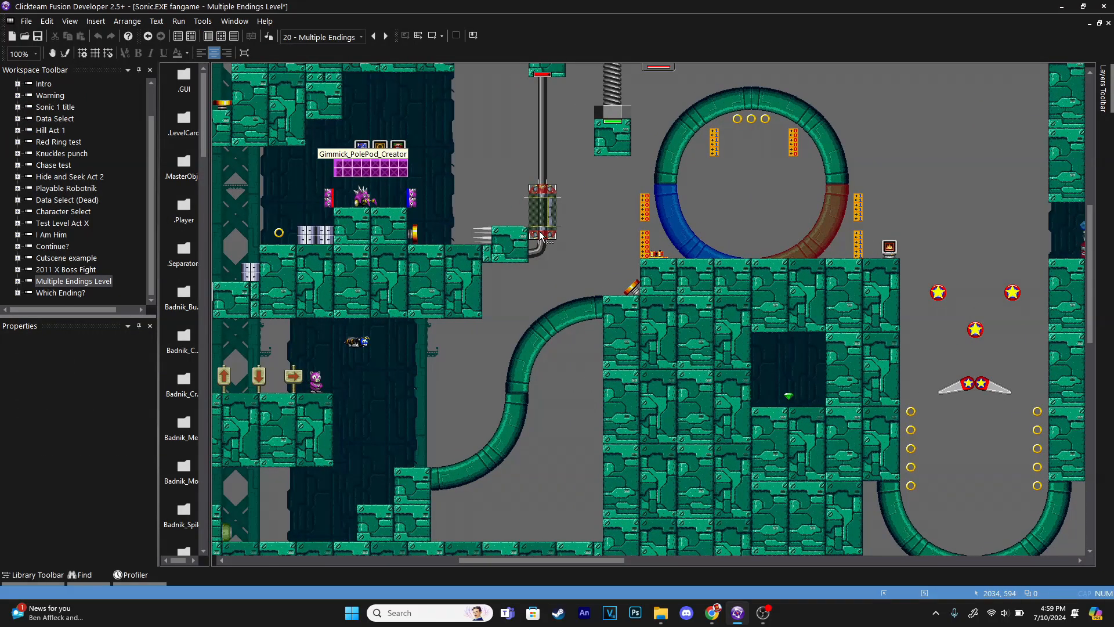
scroll("right", 3)
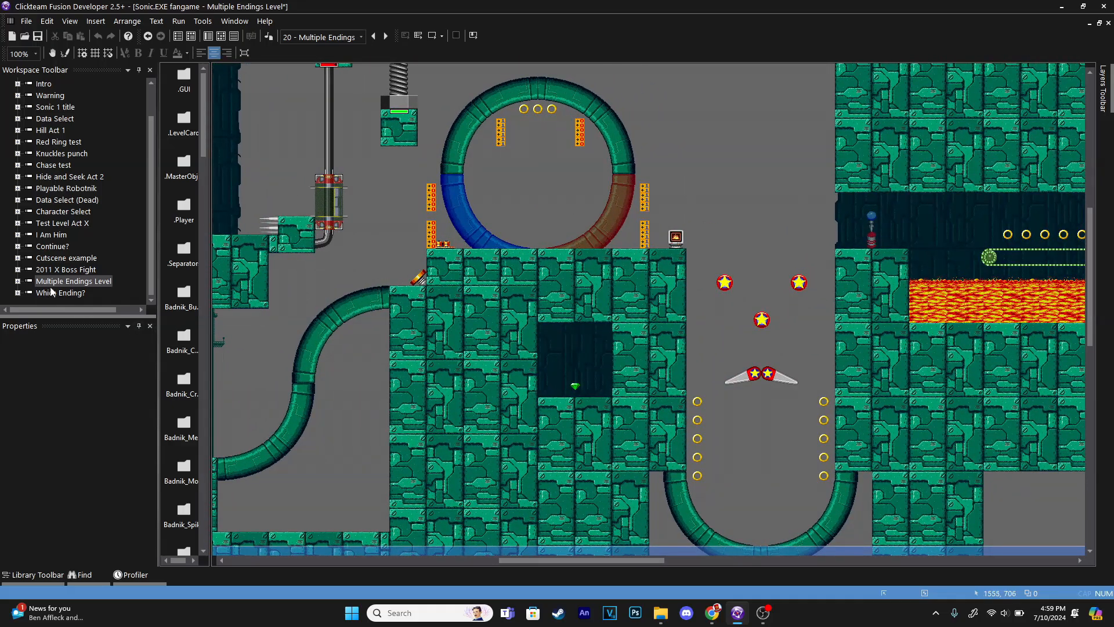
Check the Which Ending? frame's events and layout, ending on its editor
double_click(59, 292)
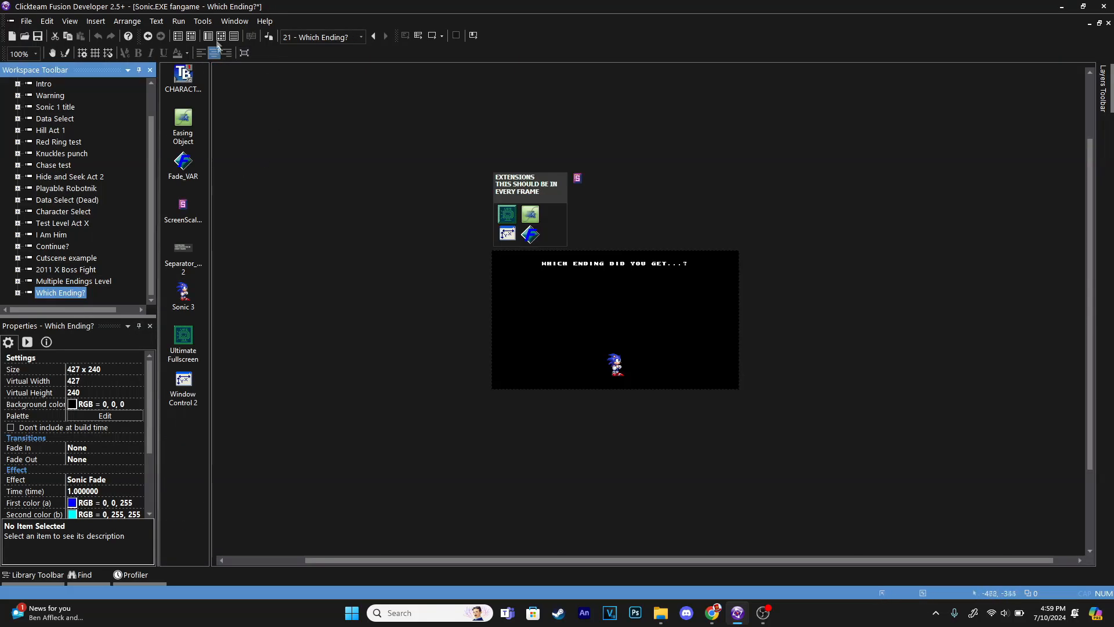
left_click(208, 36)
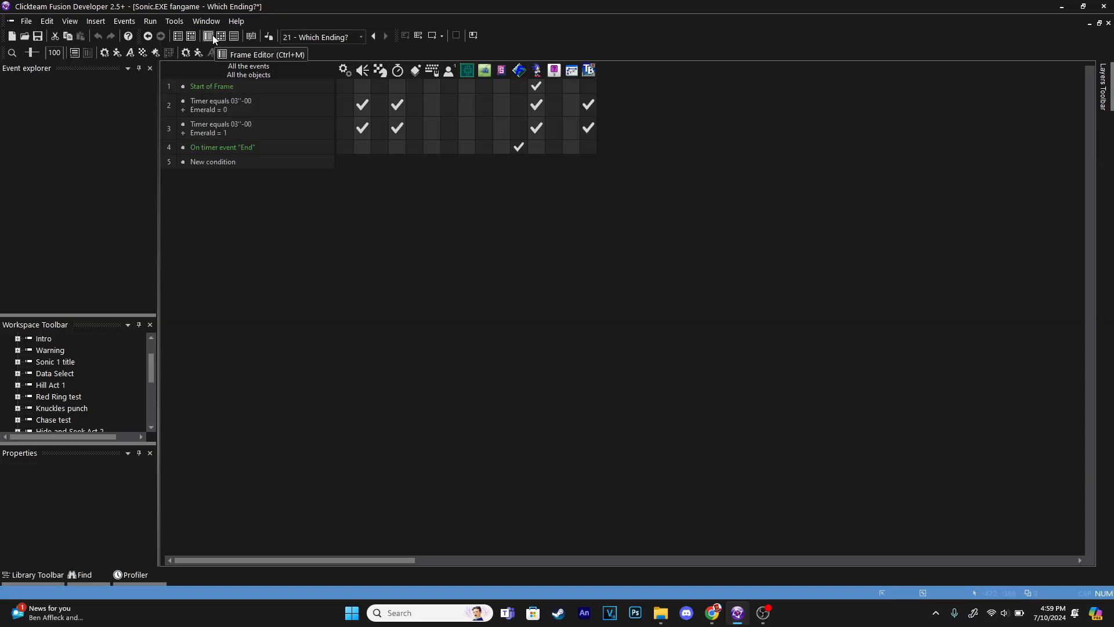
left_click(207, 36)
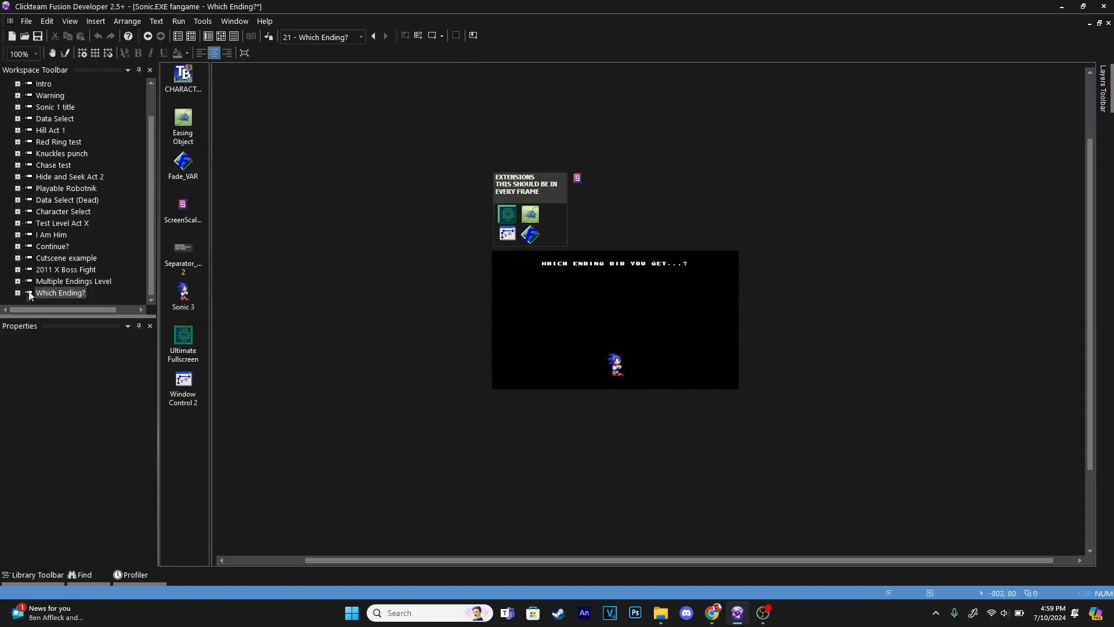
double_click(73, 281)
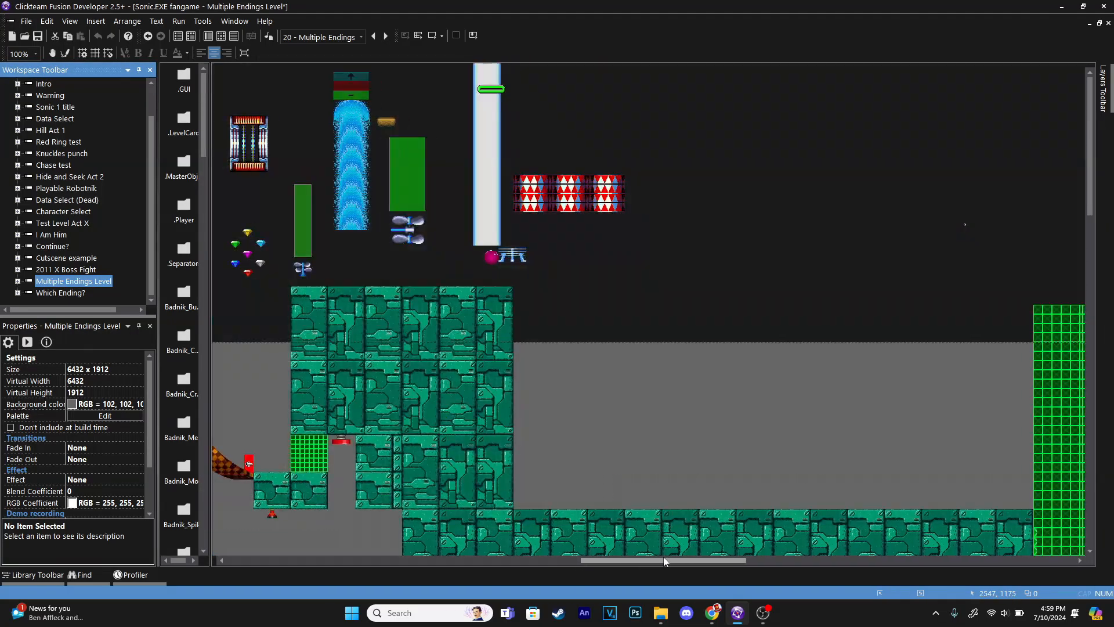
scroll("left", 3)
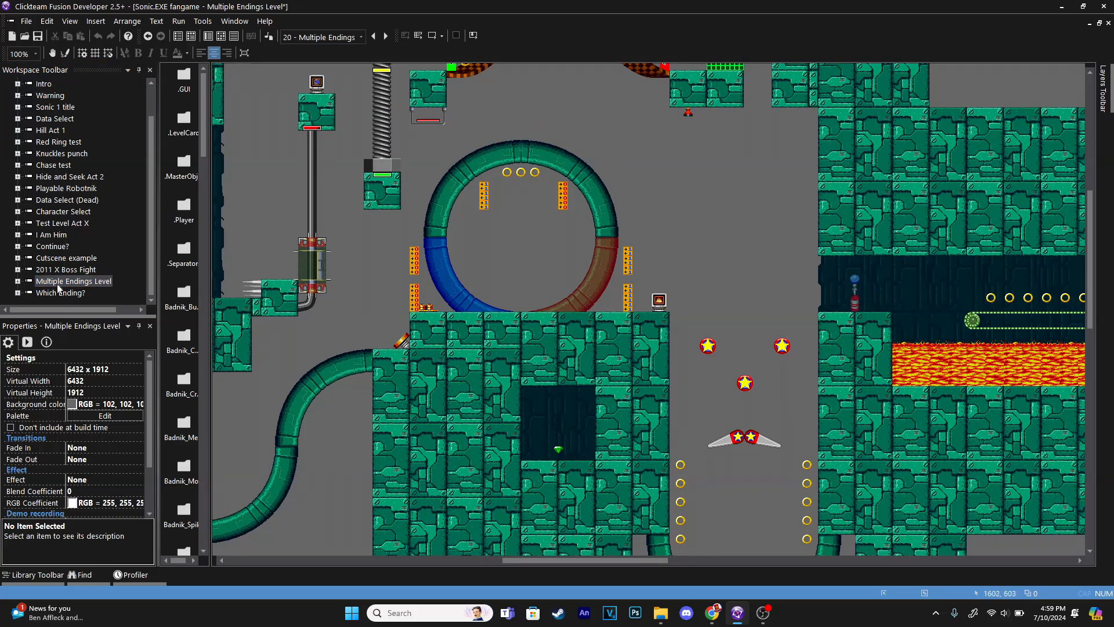
mouse_move(63, 296)
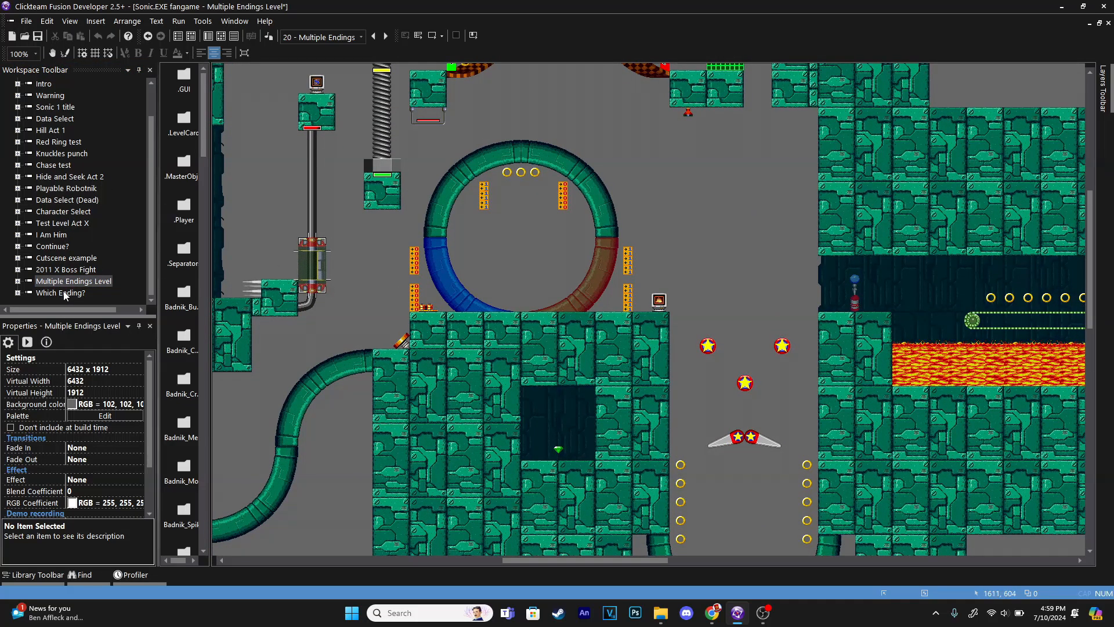
double_click(61, 292)
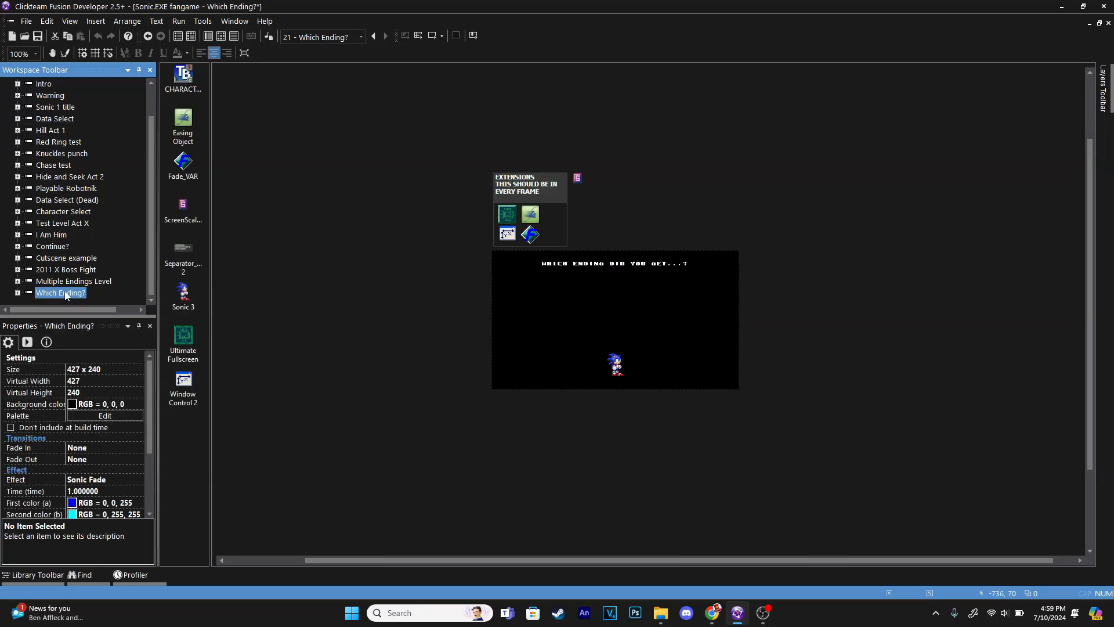
mouse_move(89, 280)
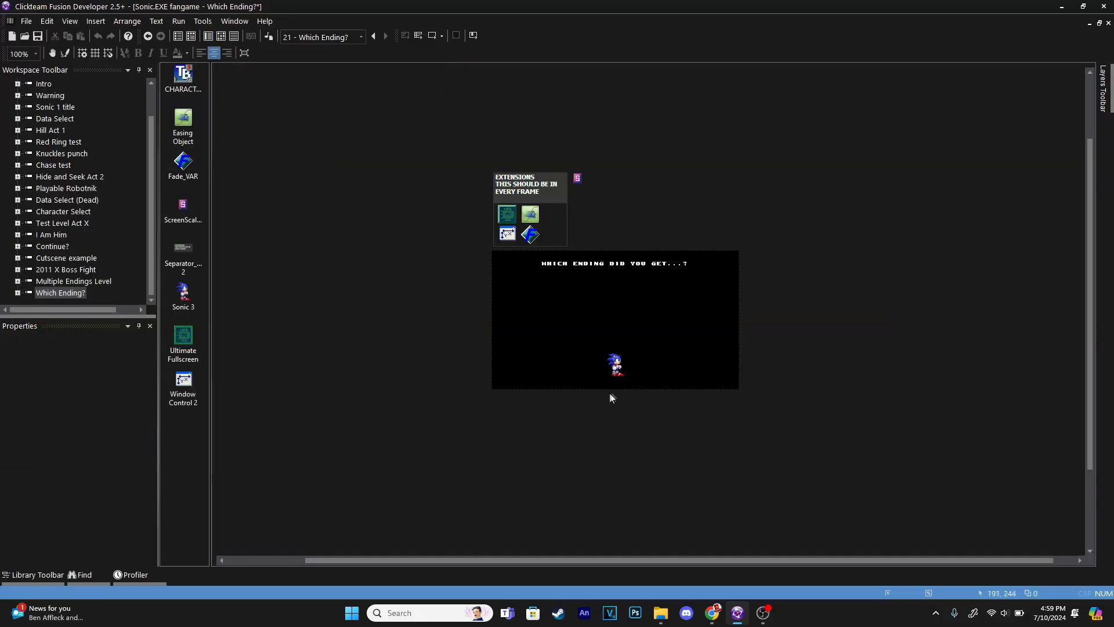
double_click(615, 365)
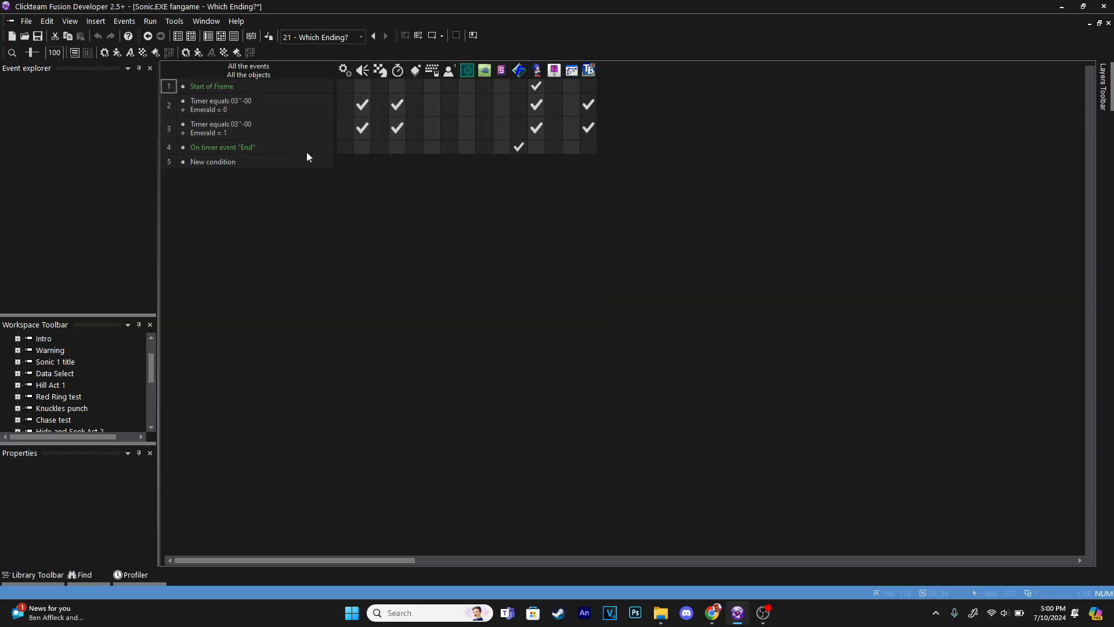
left_click(345, 148)
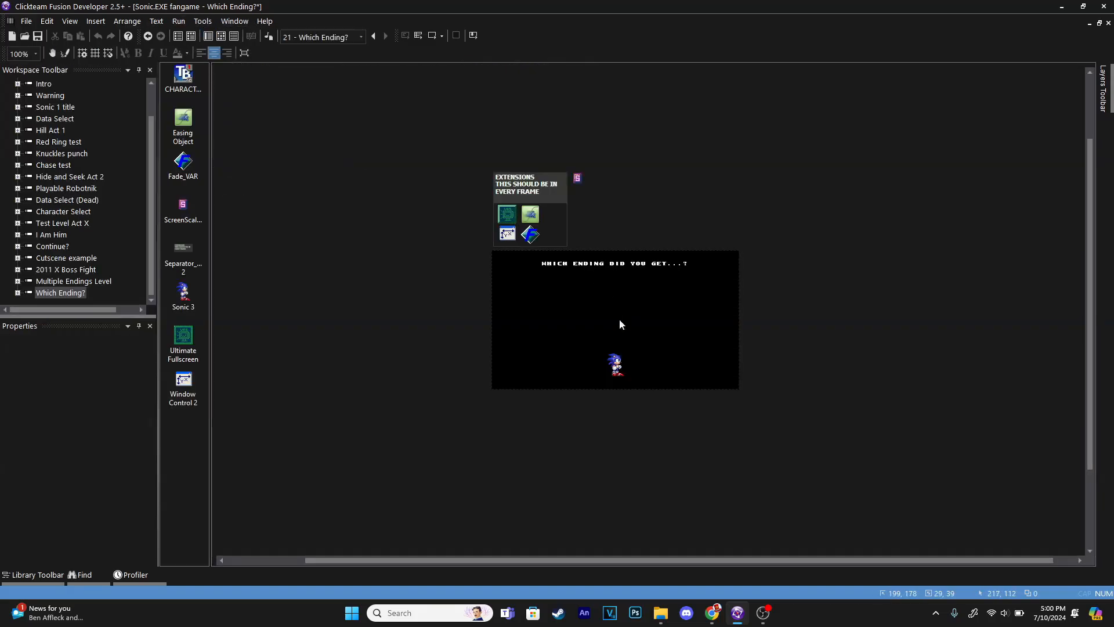
left_click(615, 363)
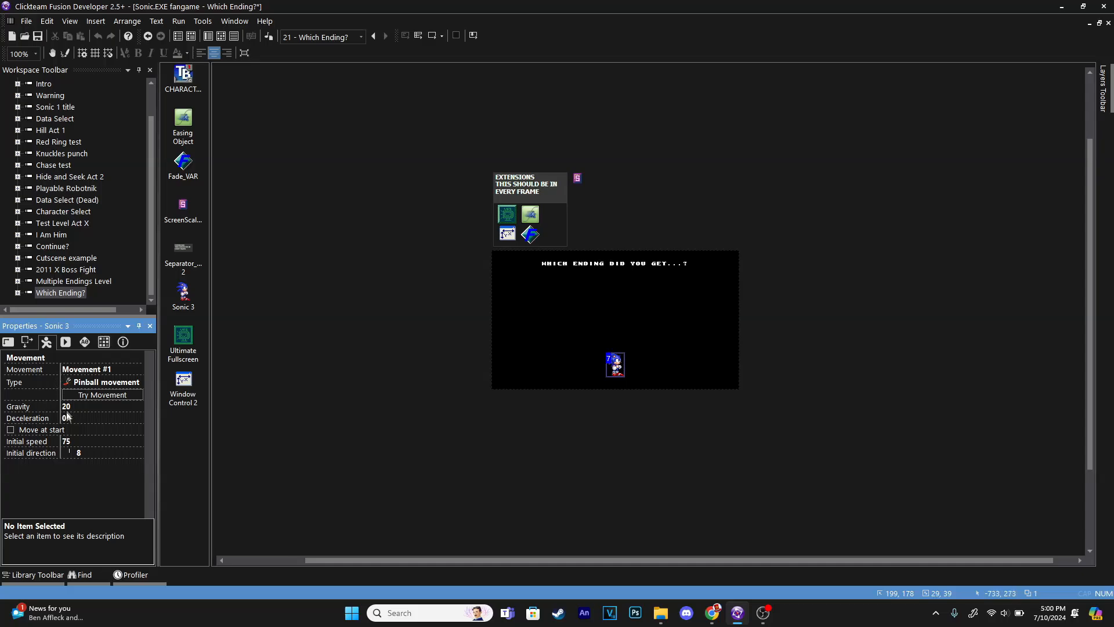
mouse_move(405, 390)
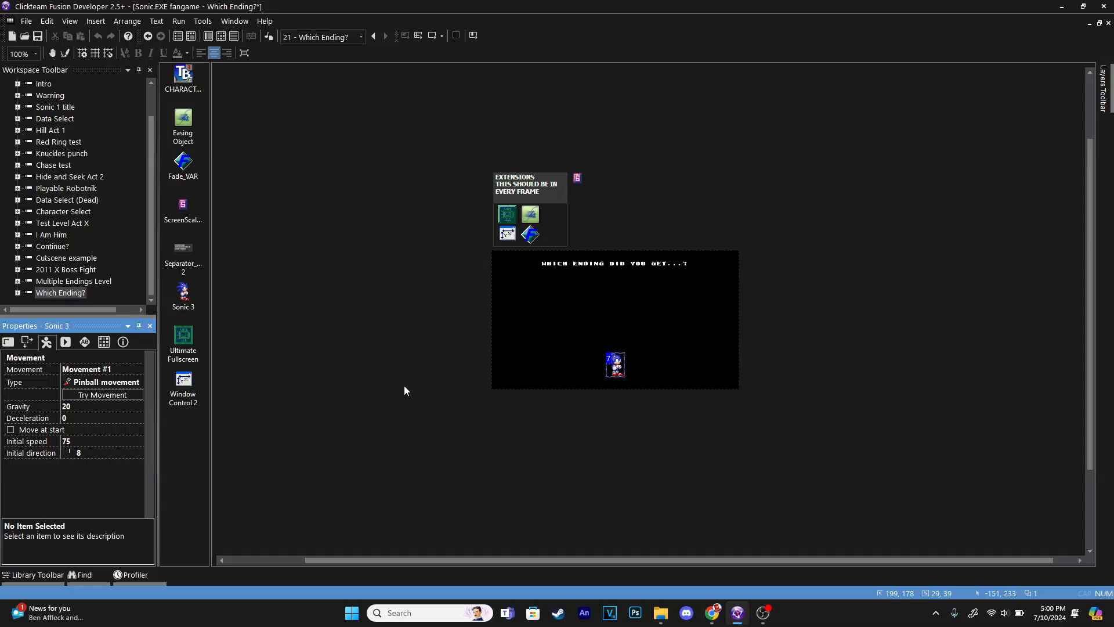
mouse_move(619, 281)
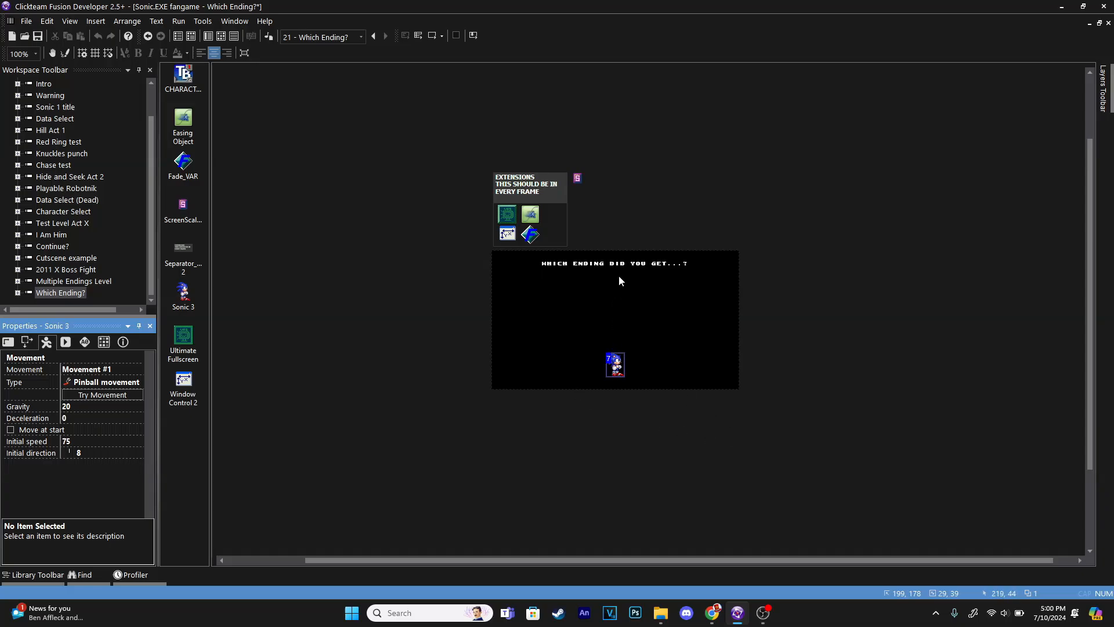
mouse_move(612, 294)
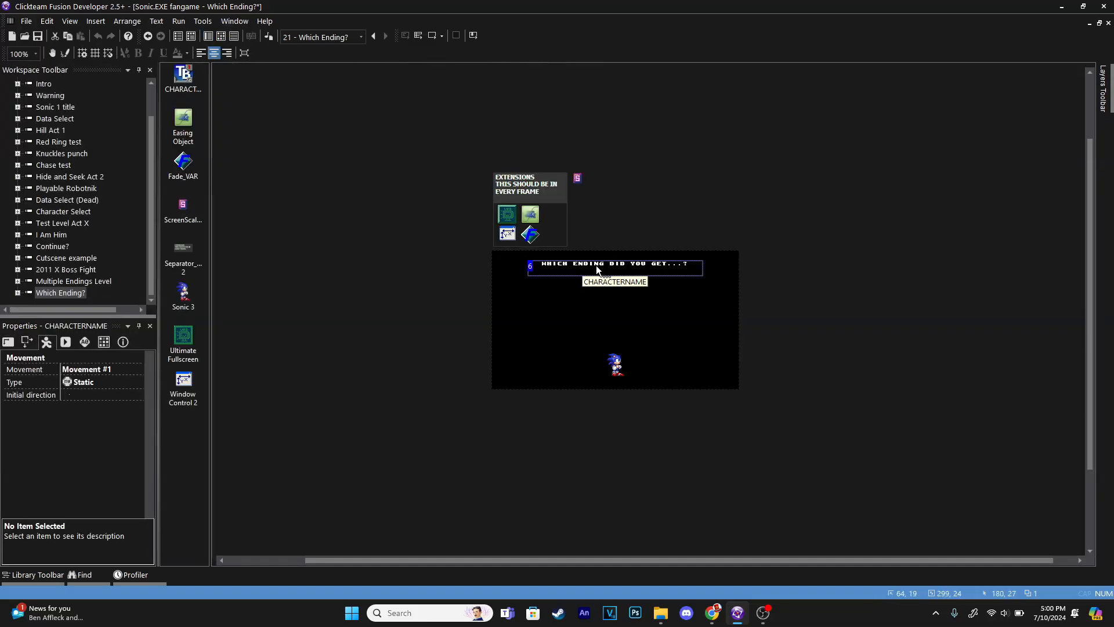
double_click(614, 263)
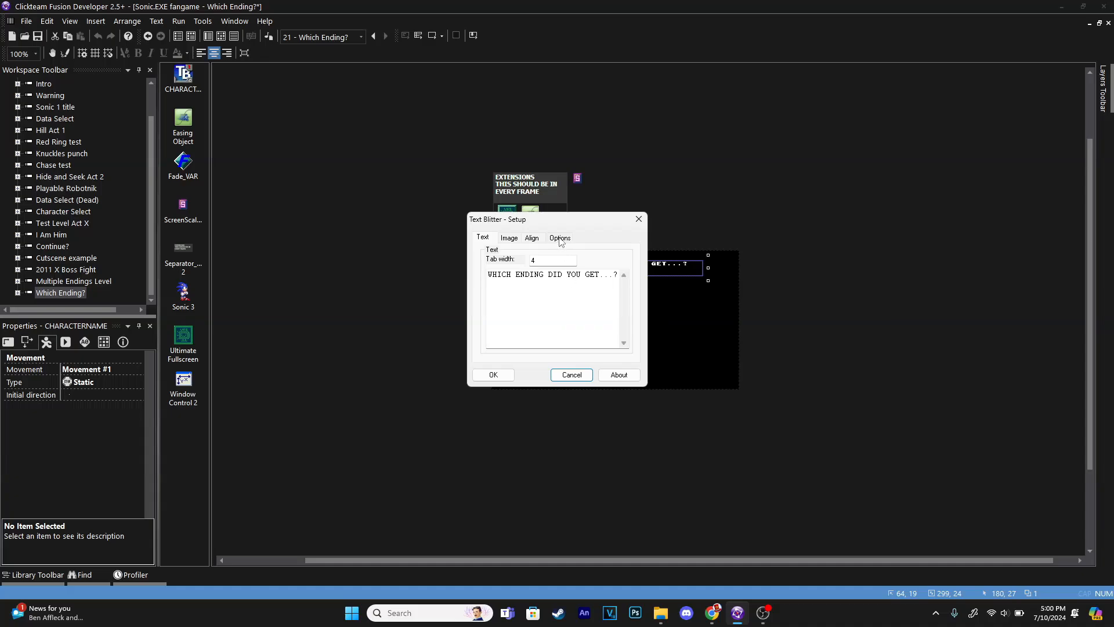
left_click(559, 237)
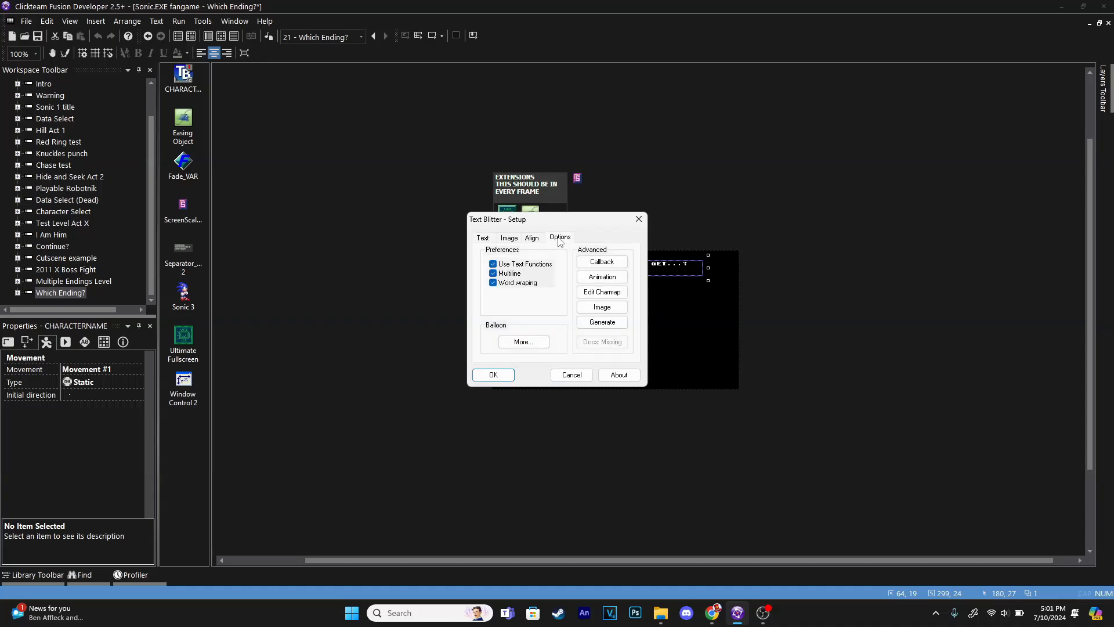
left_click(601, 291)
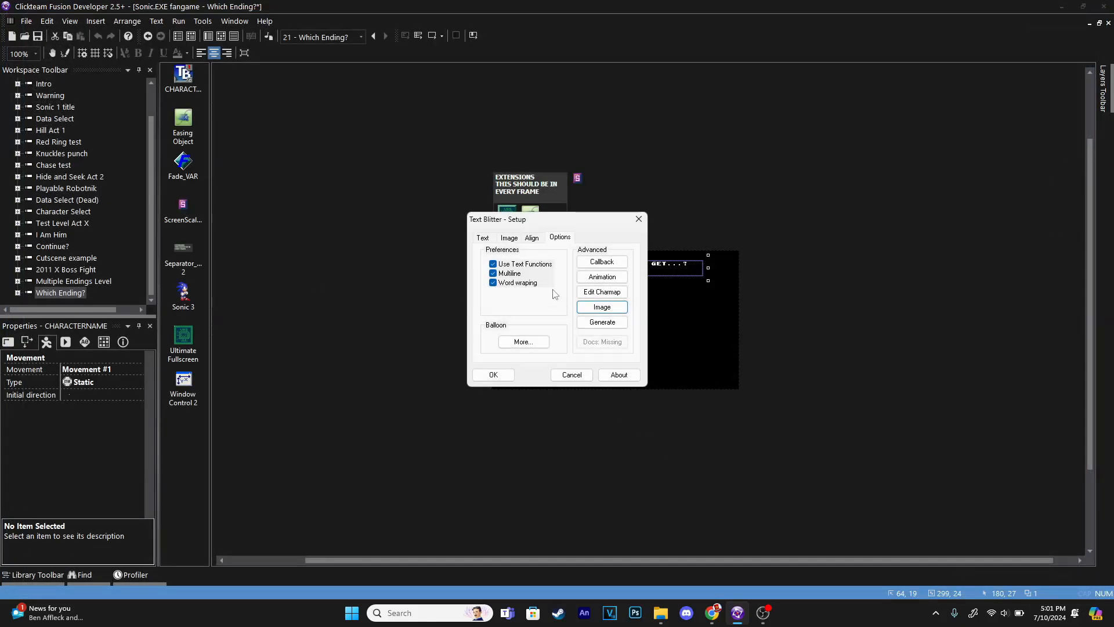
left_click(483, 237)
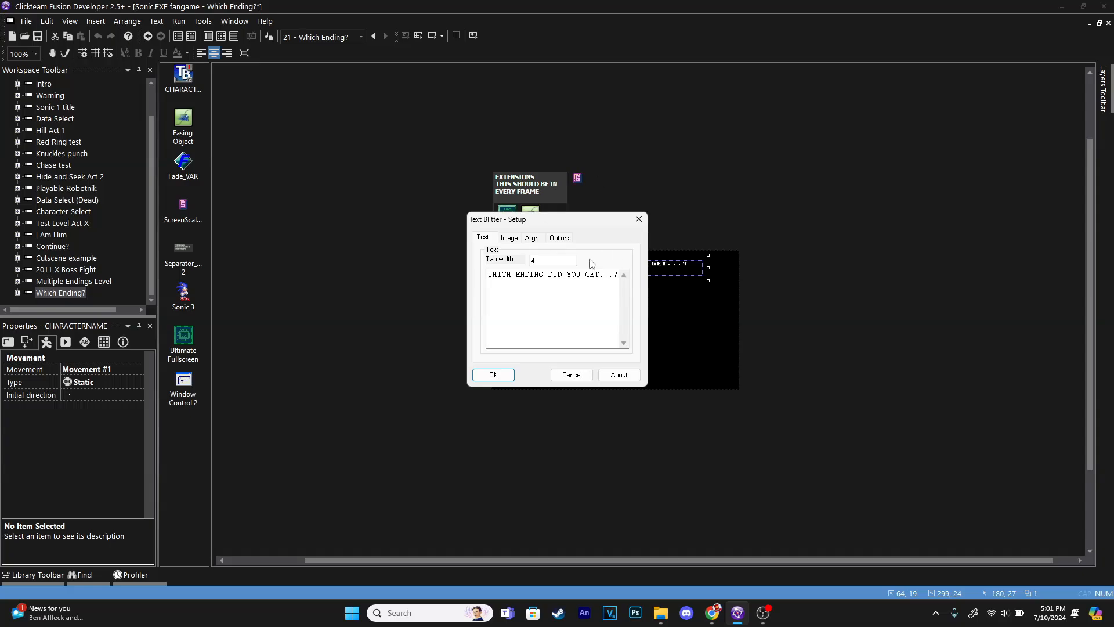
left_click(531, 237)
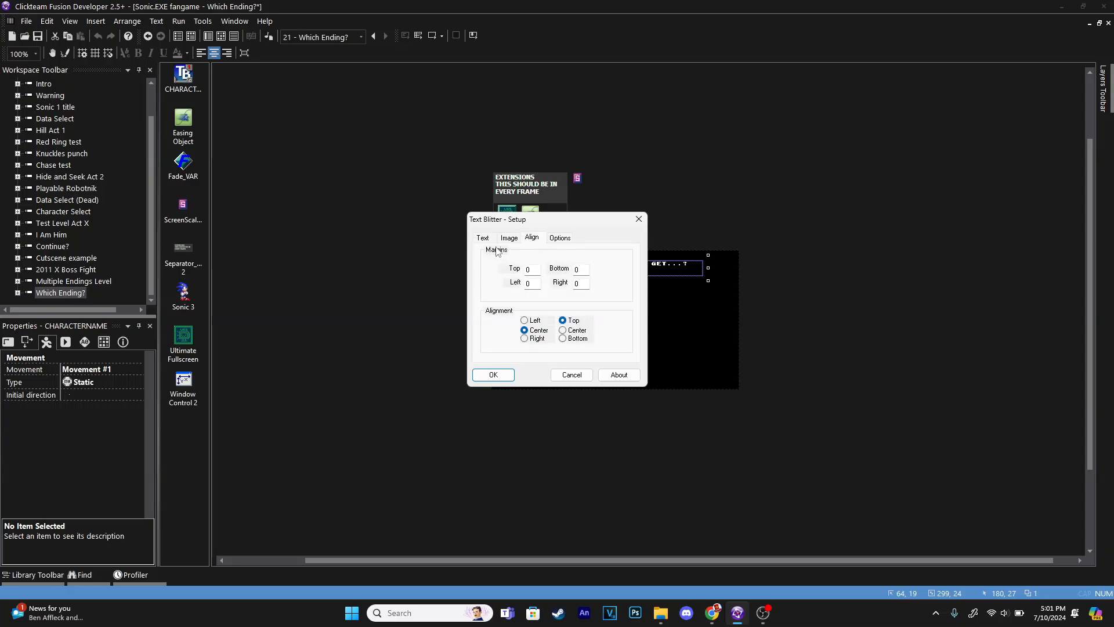
left_click(482, 237)
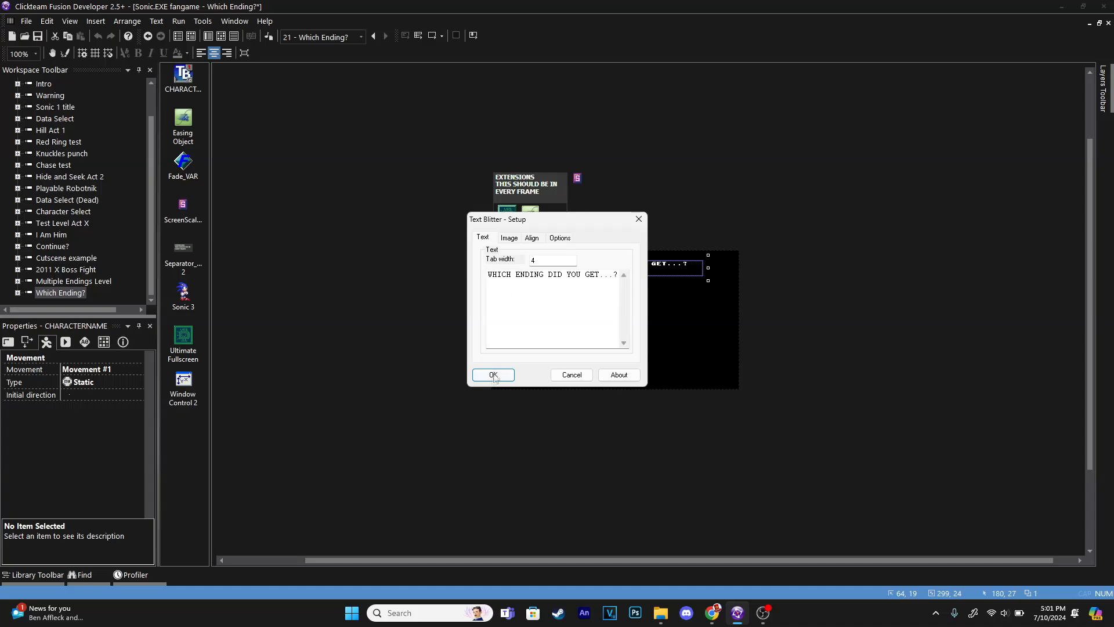
left_click(492, 375)
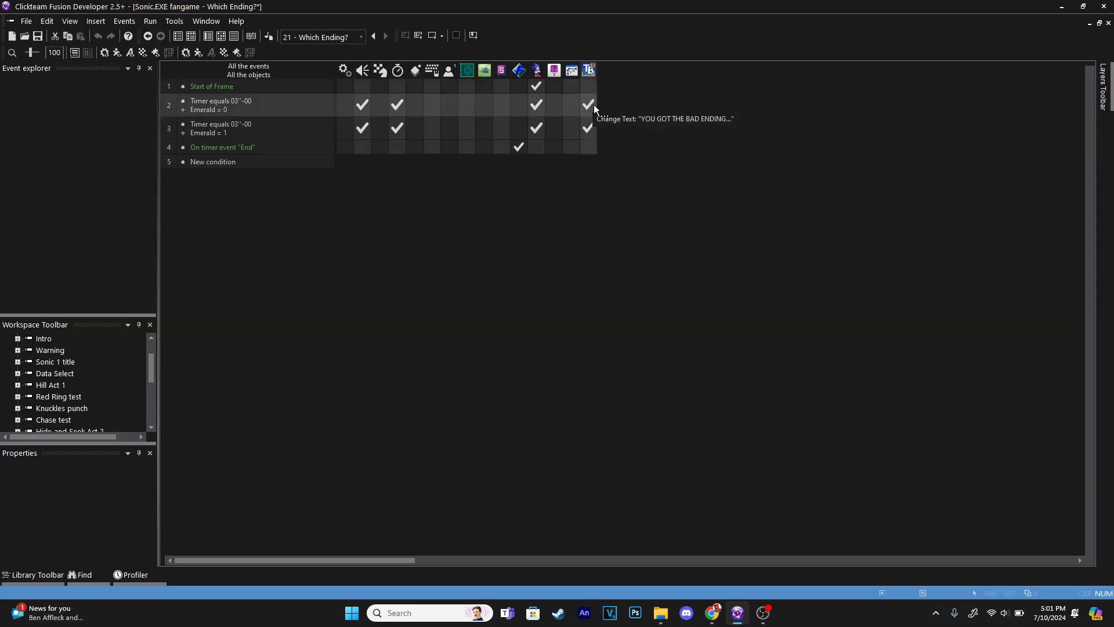
mouse_move(588, 128)
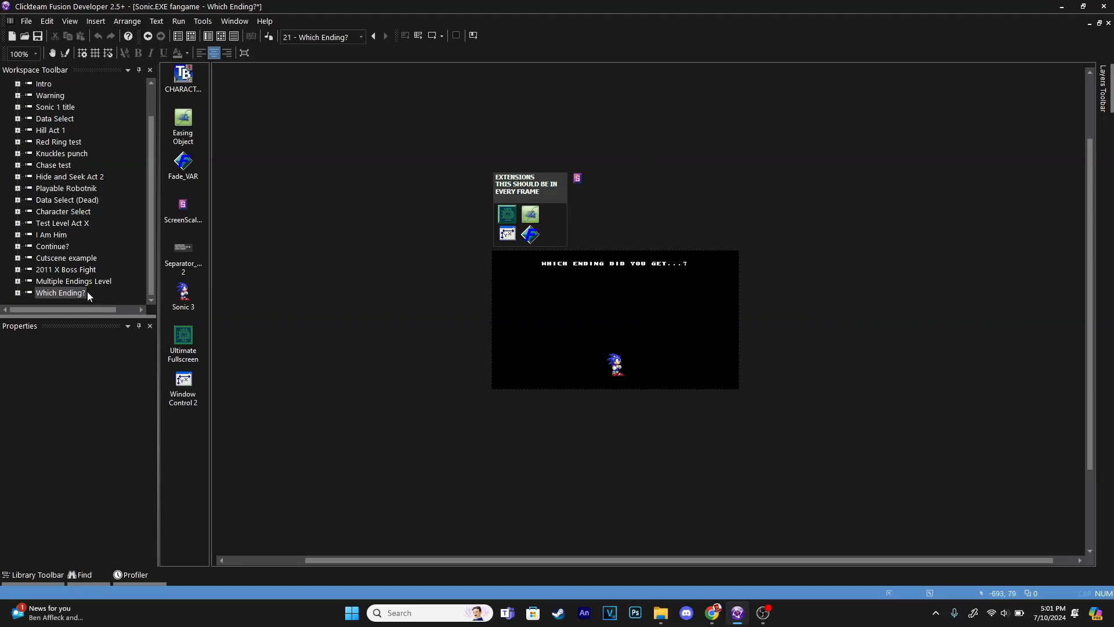
Review the Multiple Endings Level events, then the Which Ending? timed Emerald checks
double_click(73, 280)
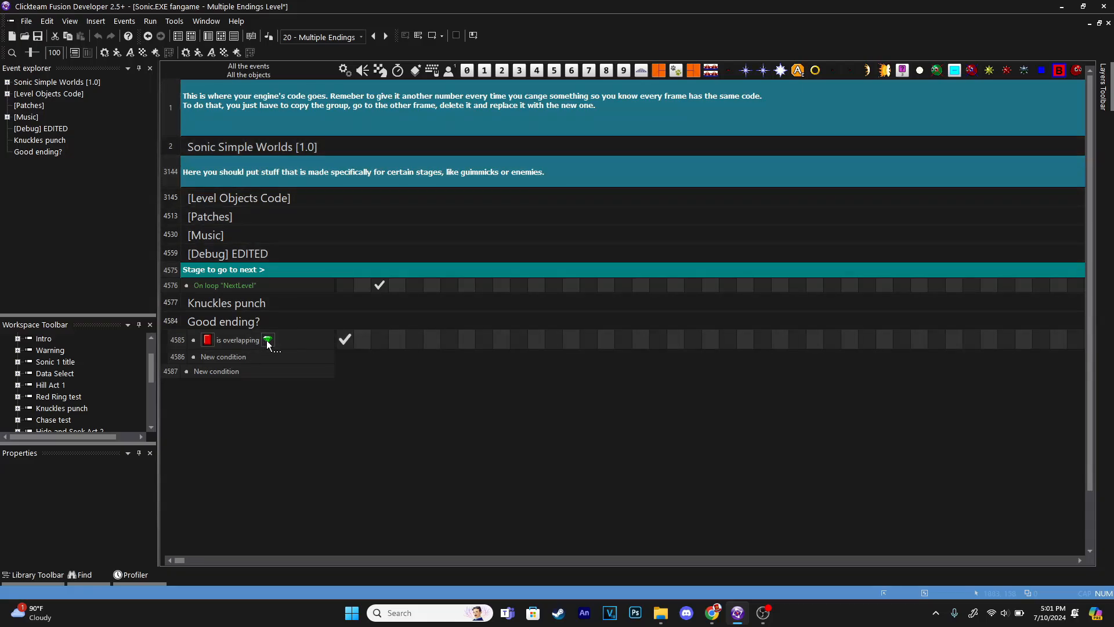
mouse_move(268, 340)
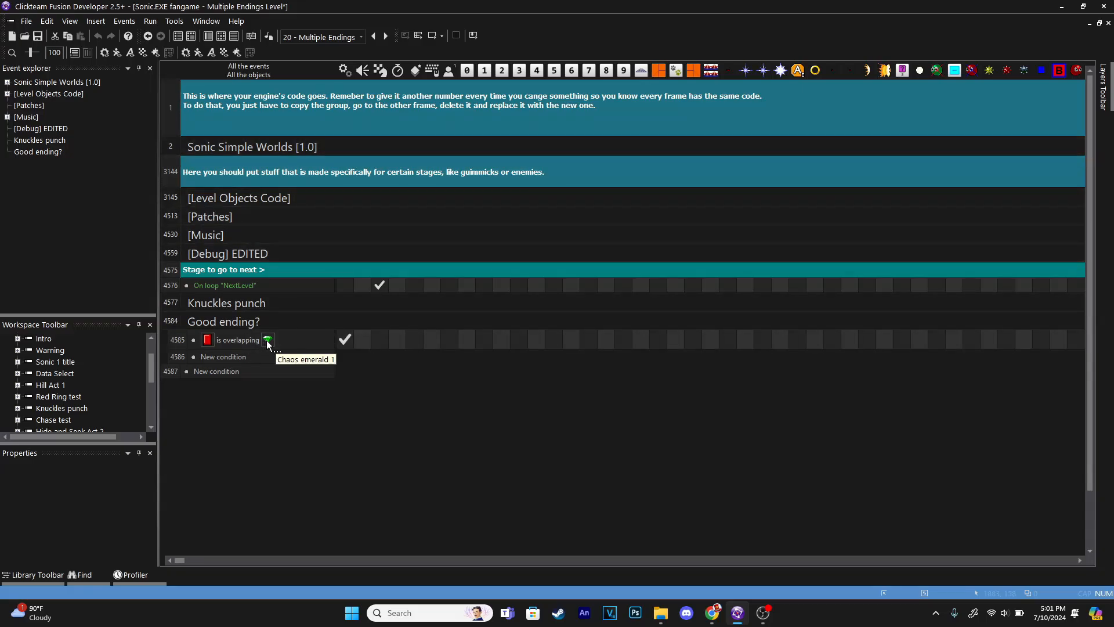
mouse_move(213, 114)
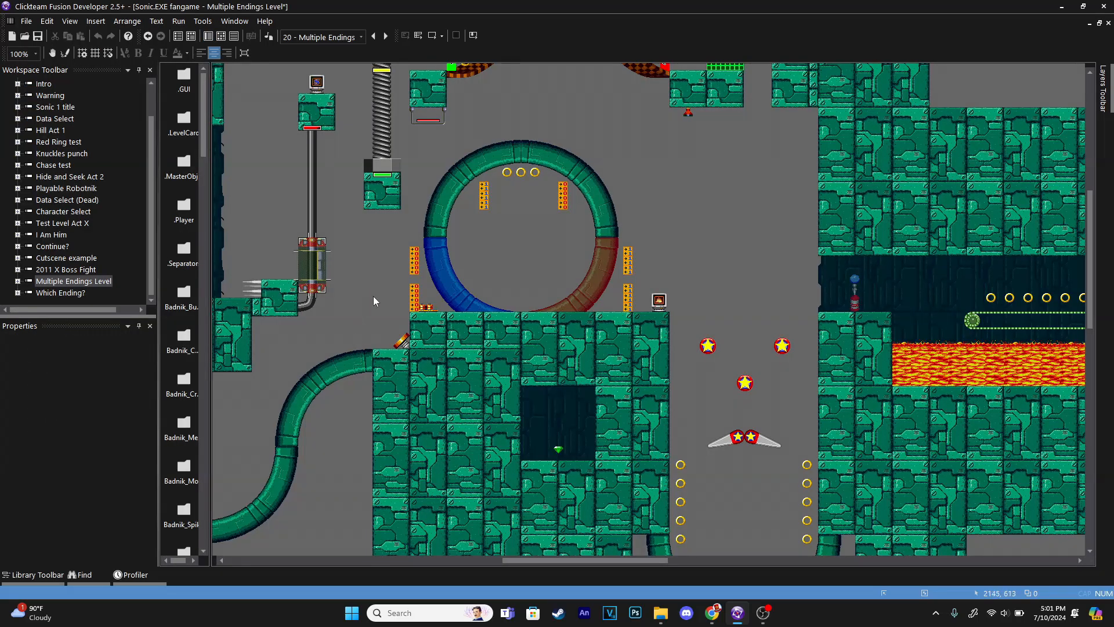
scroll("down", 3)
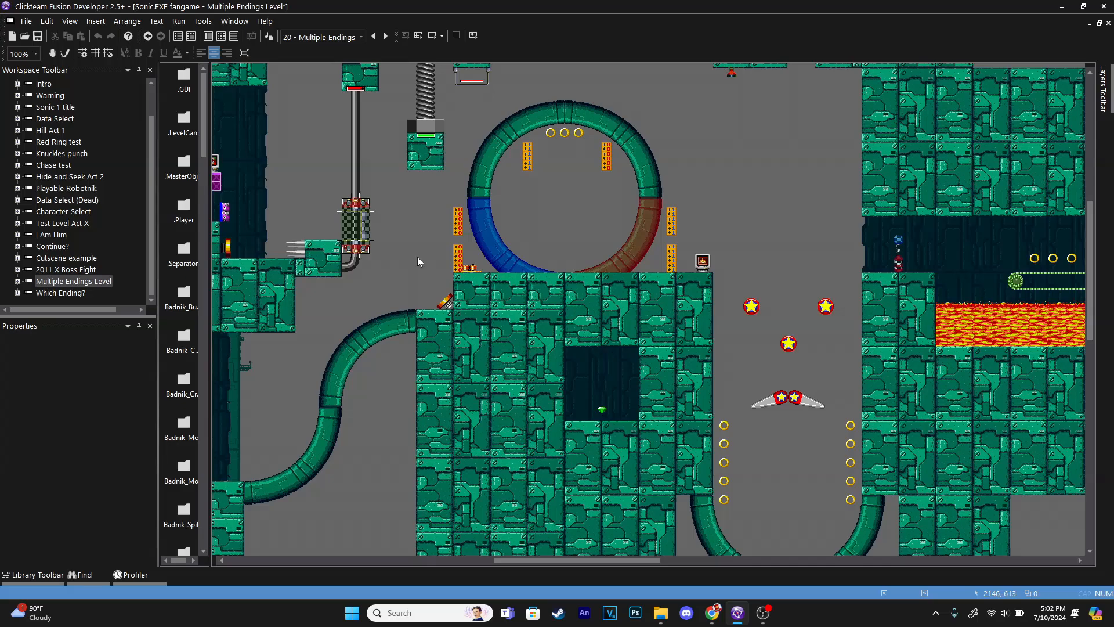
left_click(73, 281)
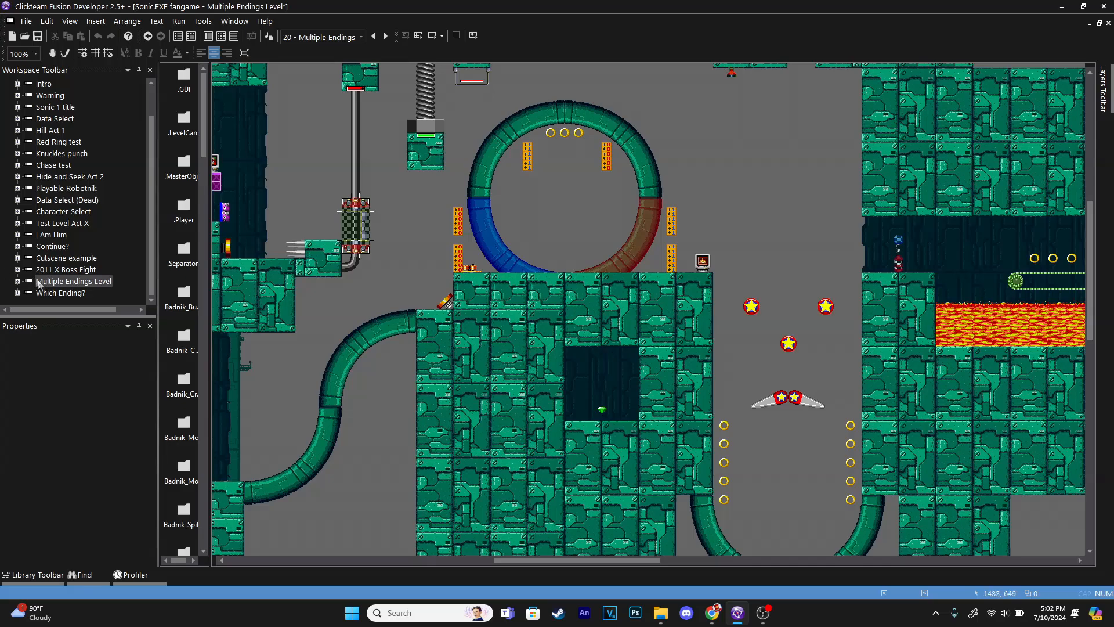
double_click(61, 292)
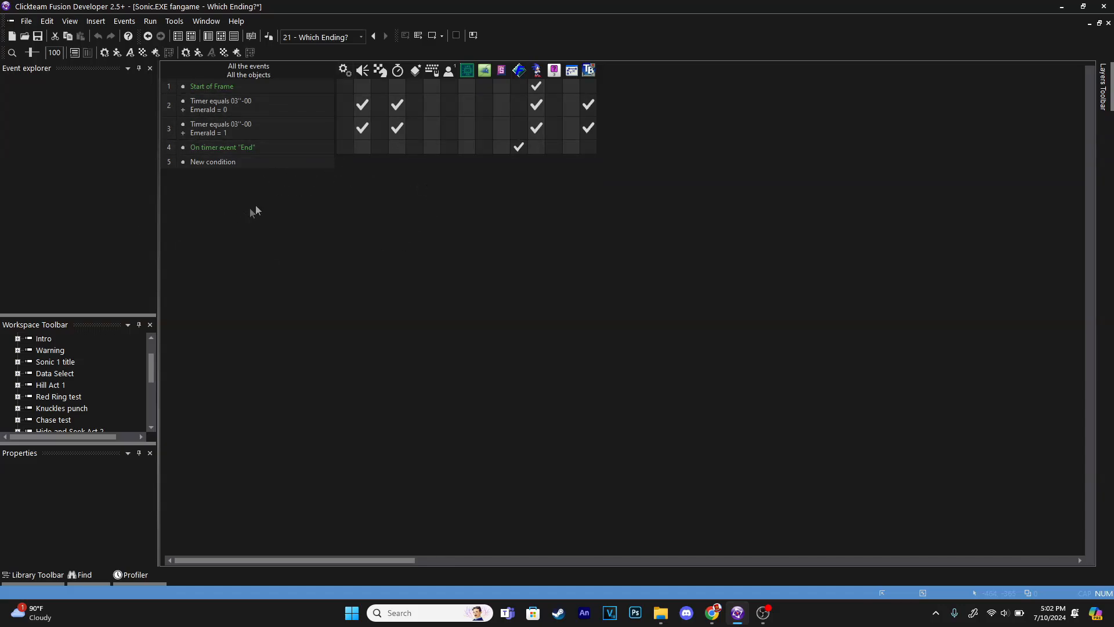
Return to the Multiple Endings Level frame layout with its properties showing
left_click(169, 86)
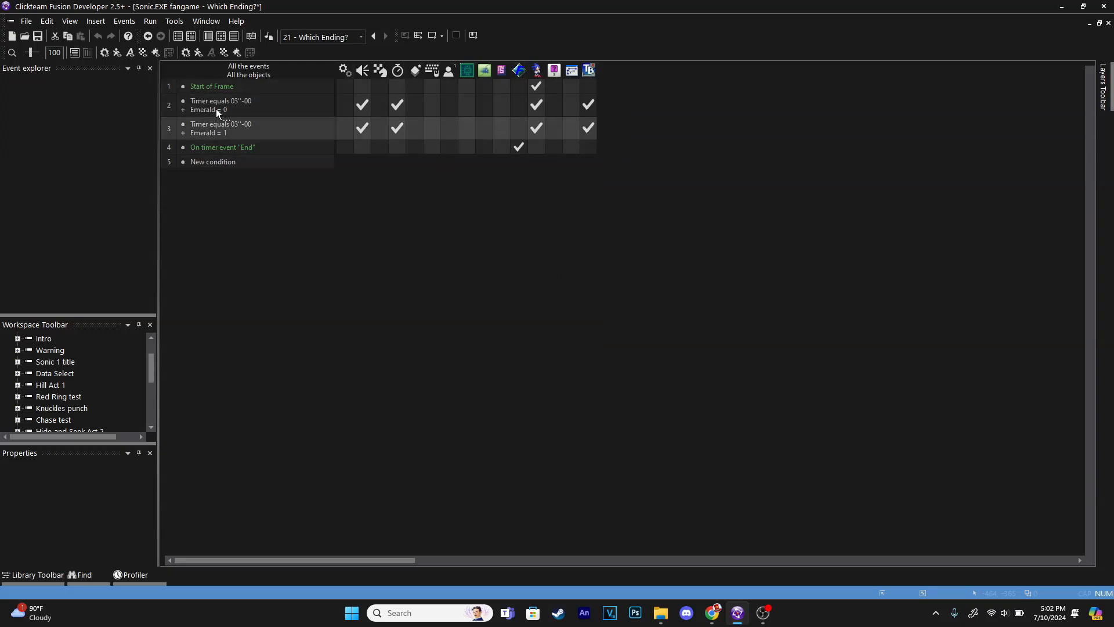
mouse_move(208, 36)
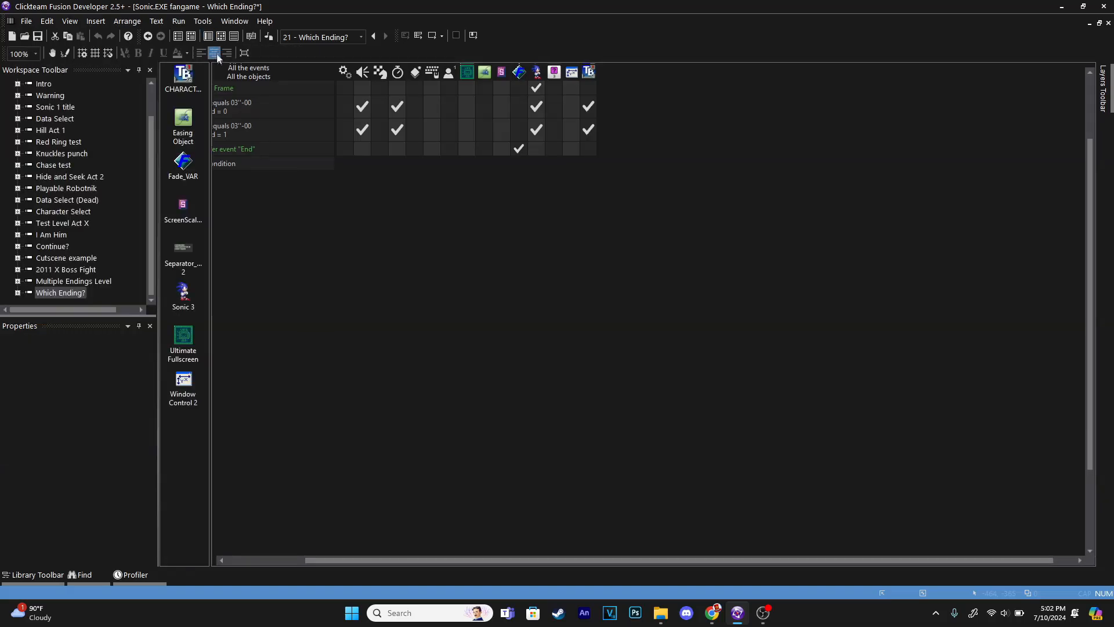
left_click(73, 281)
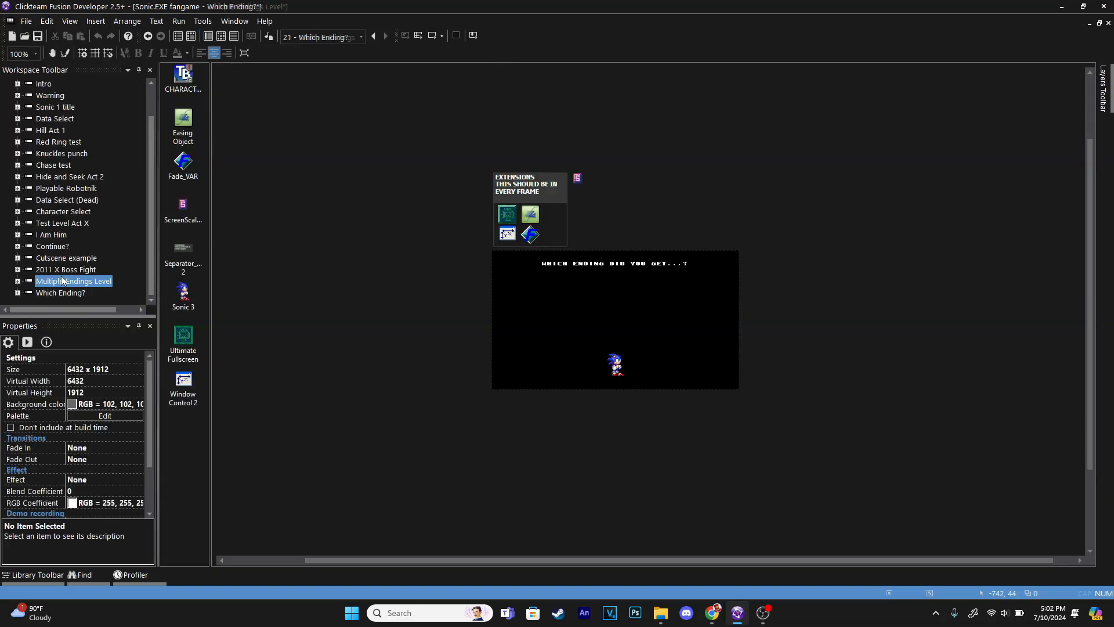
double_click(73, 281)
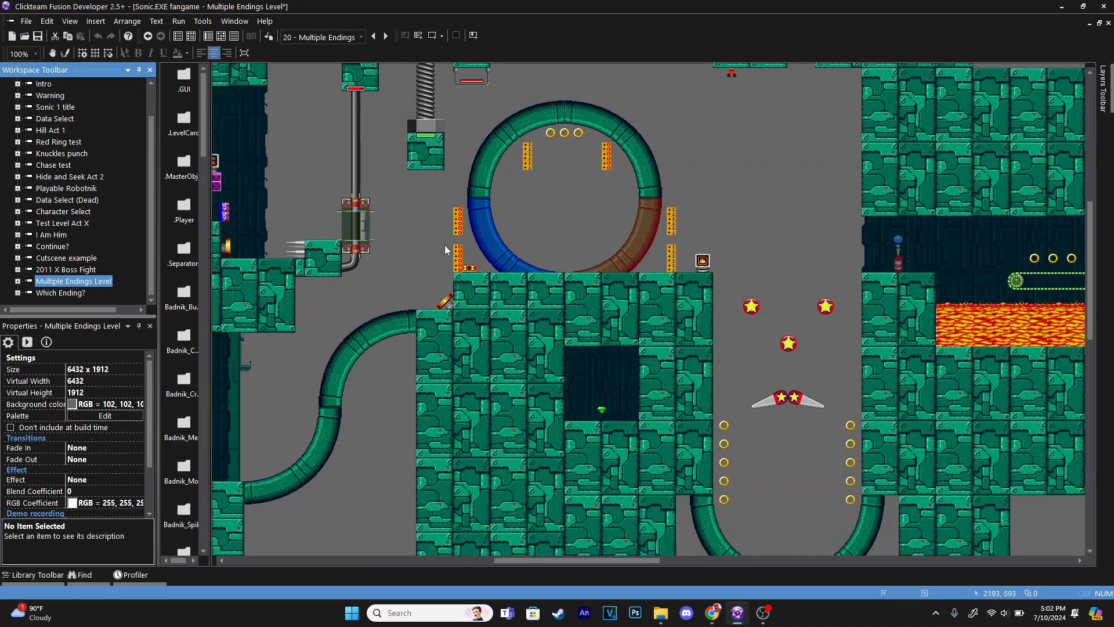
mouse_move(42, 128)
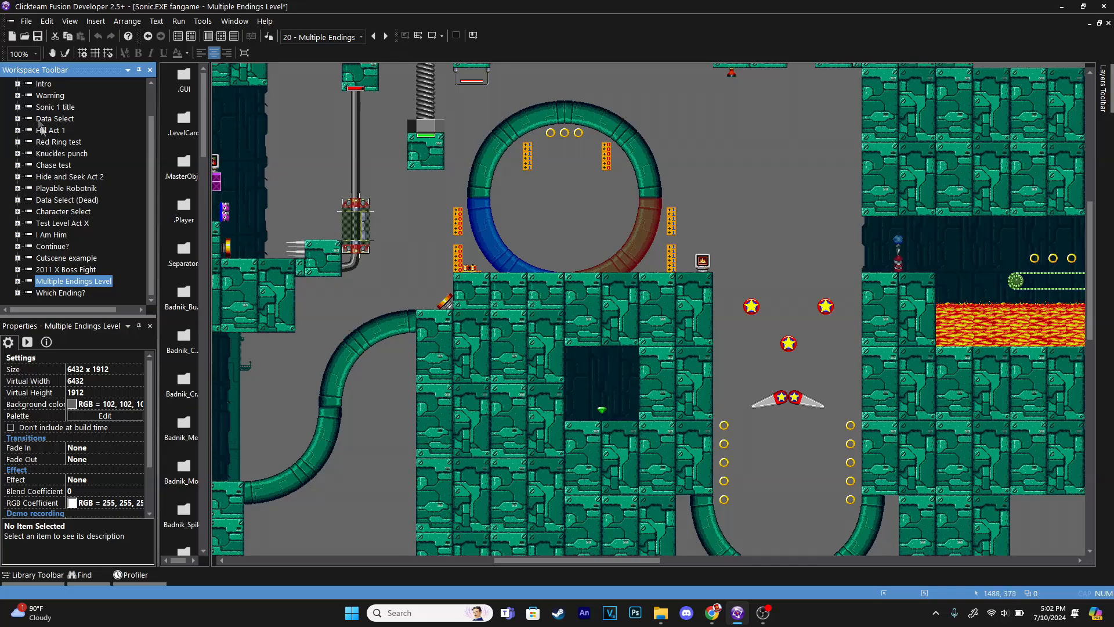
mouse_move(98, 490)
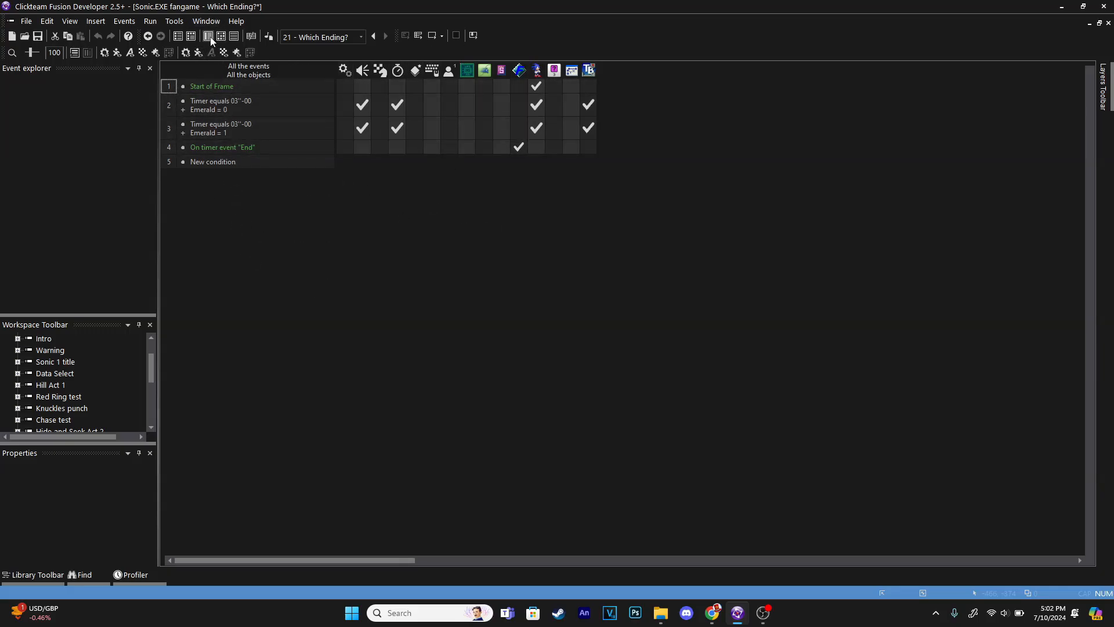
Add a third Timer 03''-00 event in Which Ending? that checks Emerald = 2 with the same actions
left_click(176, 36)
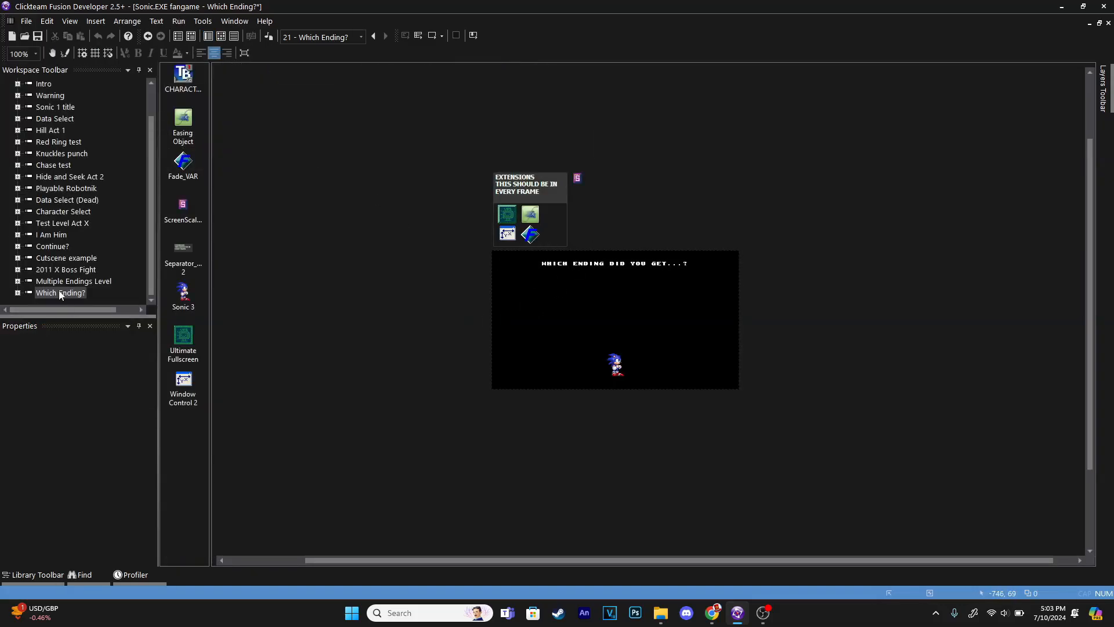
left_click(73, 281)
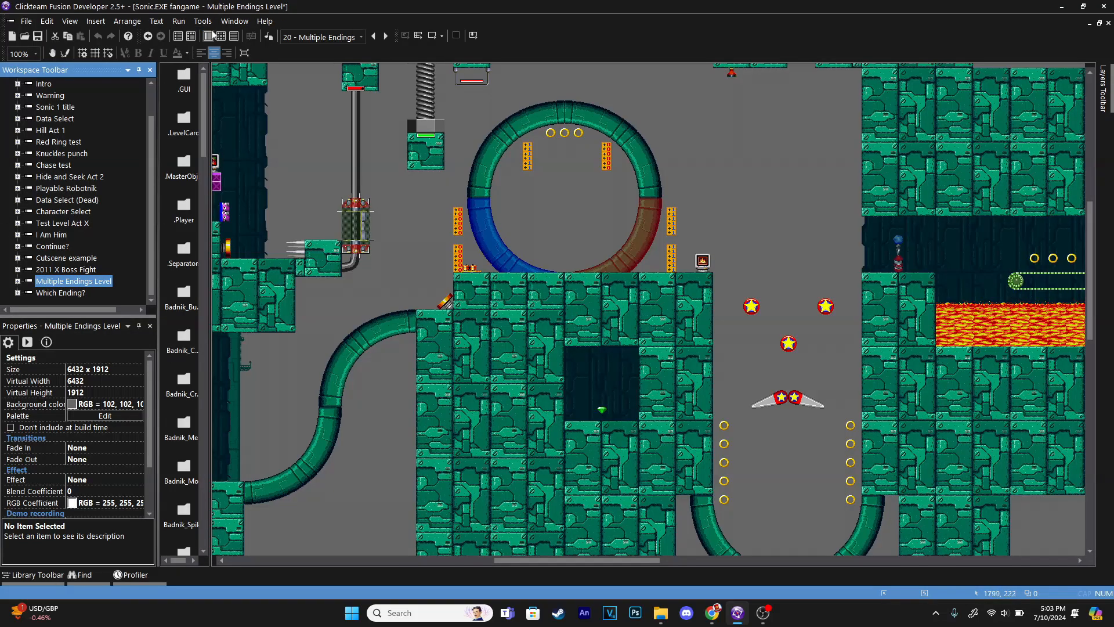
left_click(233, 35)
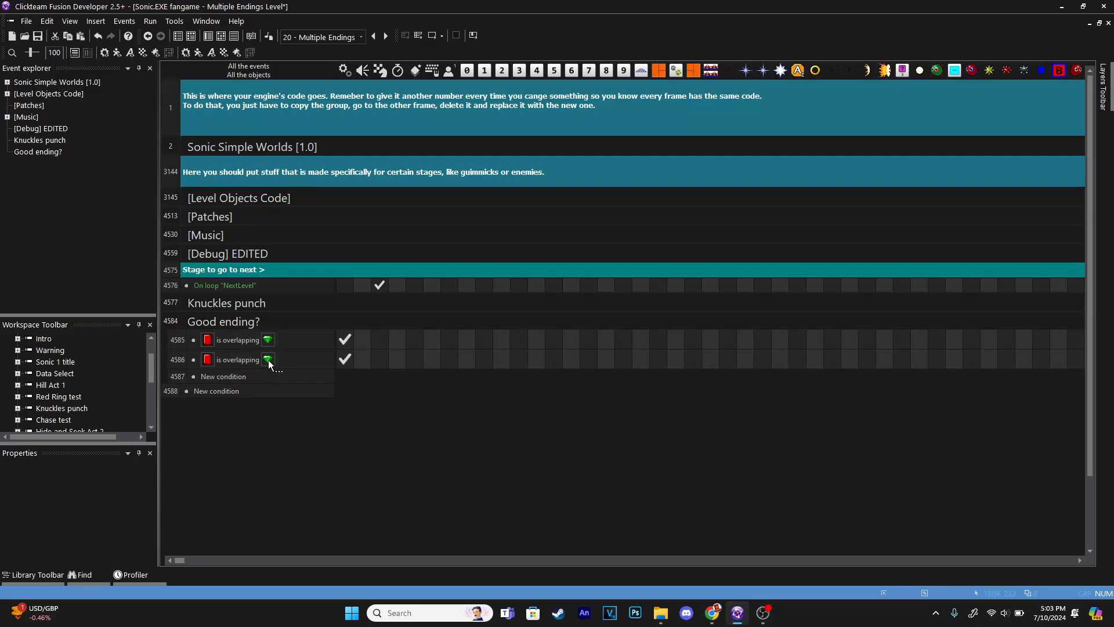
left_click(268, 359)
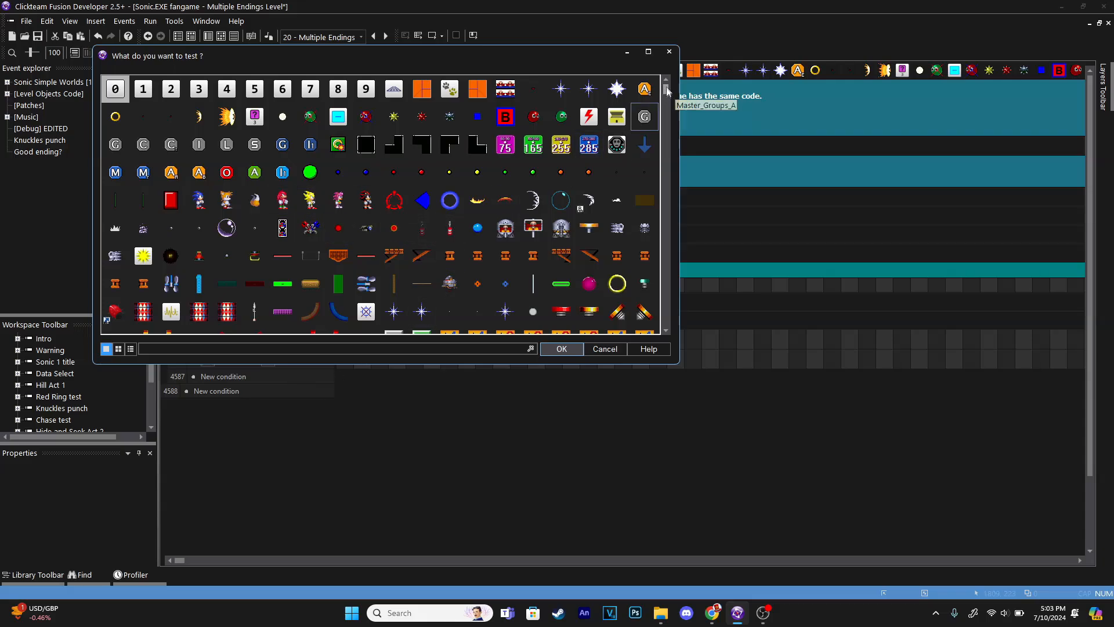
scroll("down", 3)
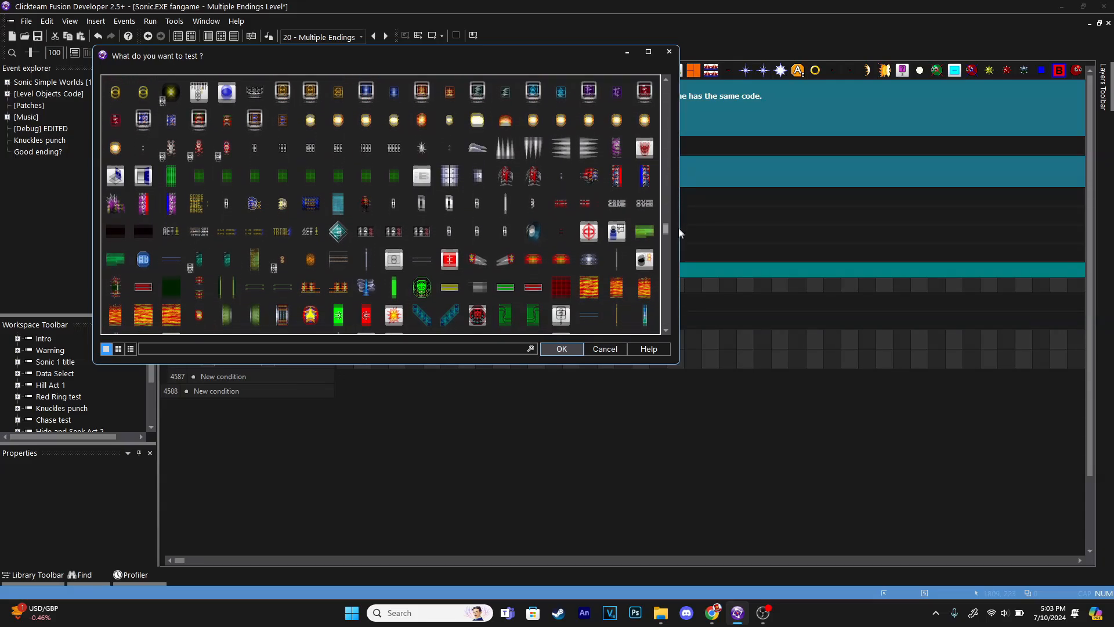
scroll("down", 3)
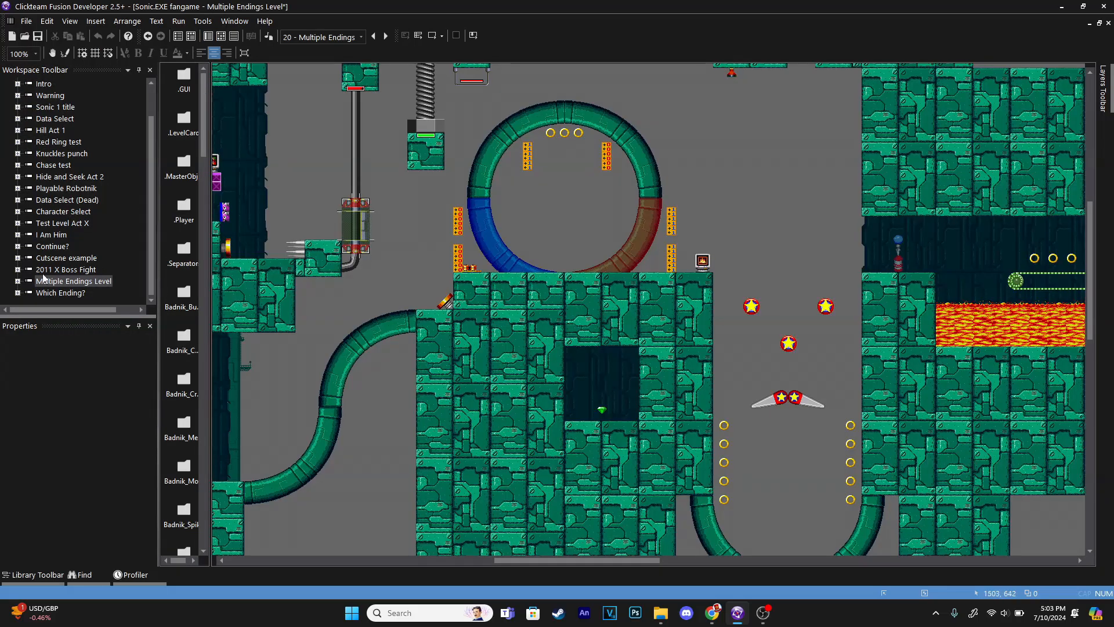
double_click(59, 292)
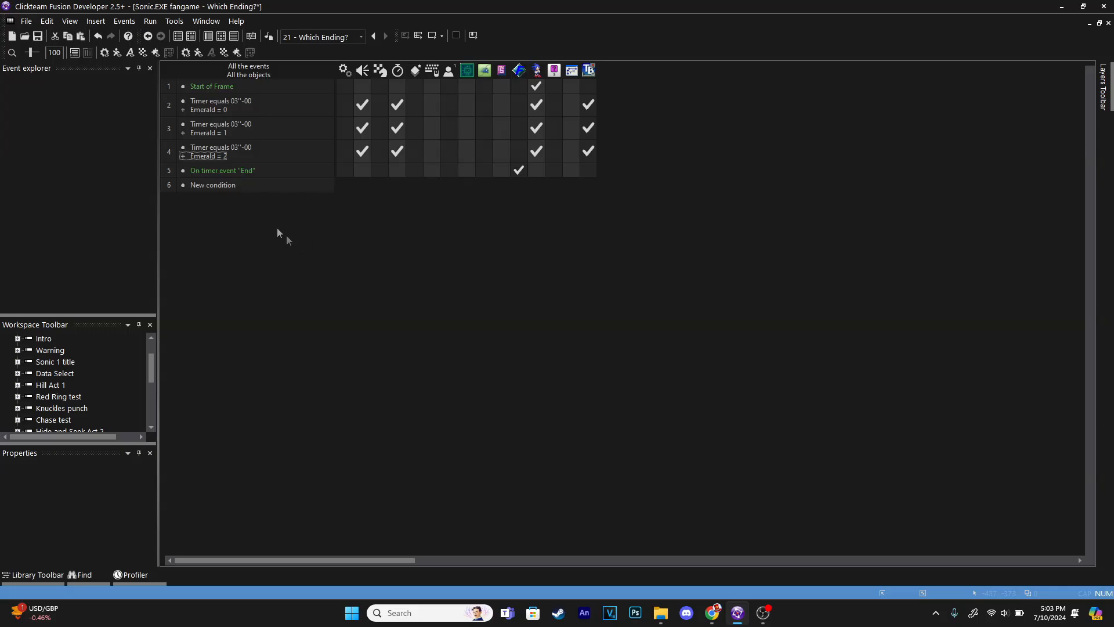
Change the Emerald = 2 event's text from GOOD to 'YOU GOT THE SECRET ENDING!'
left_click(208, 156)
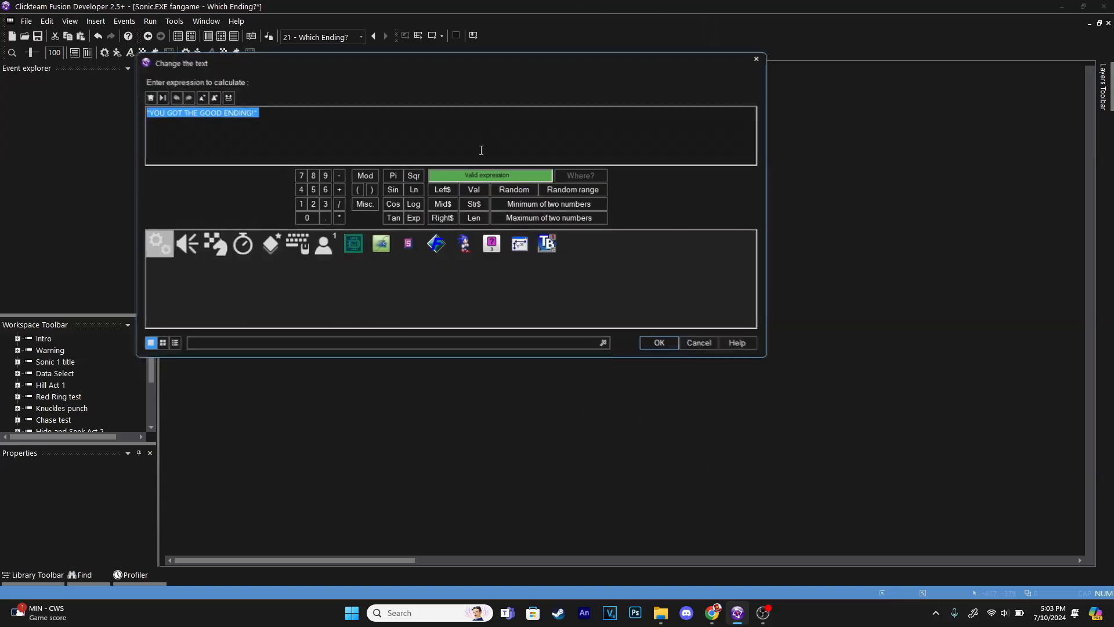
left_click(211, 113)
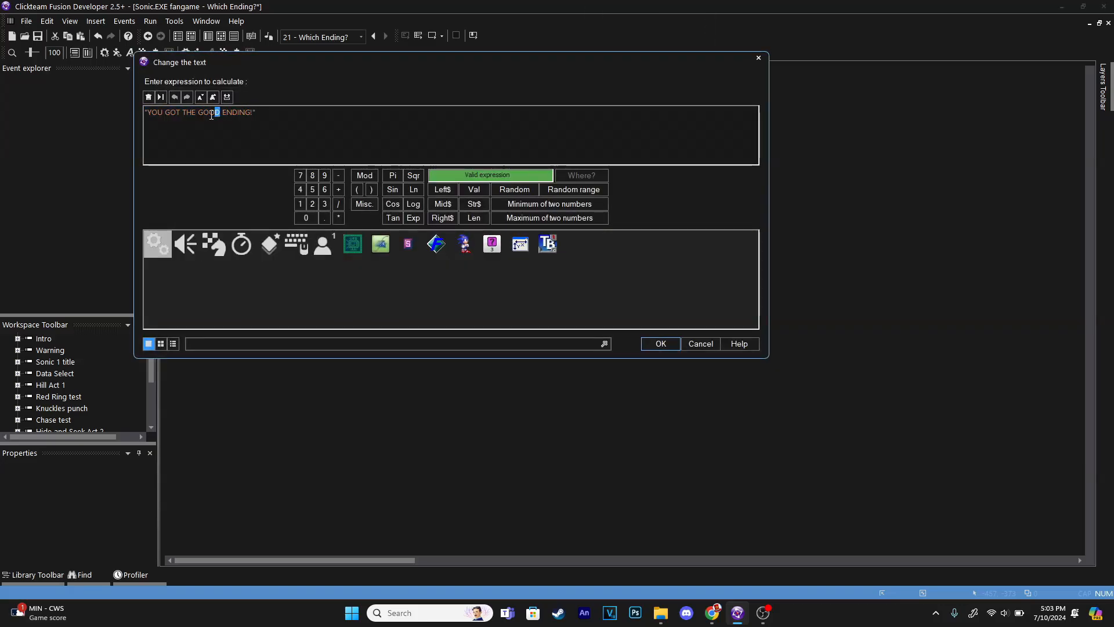
key("Delete")
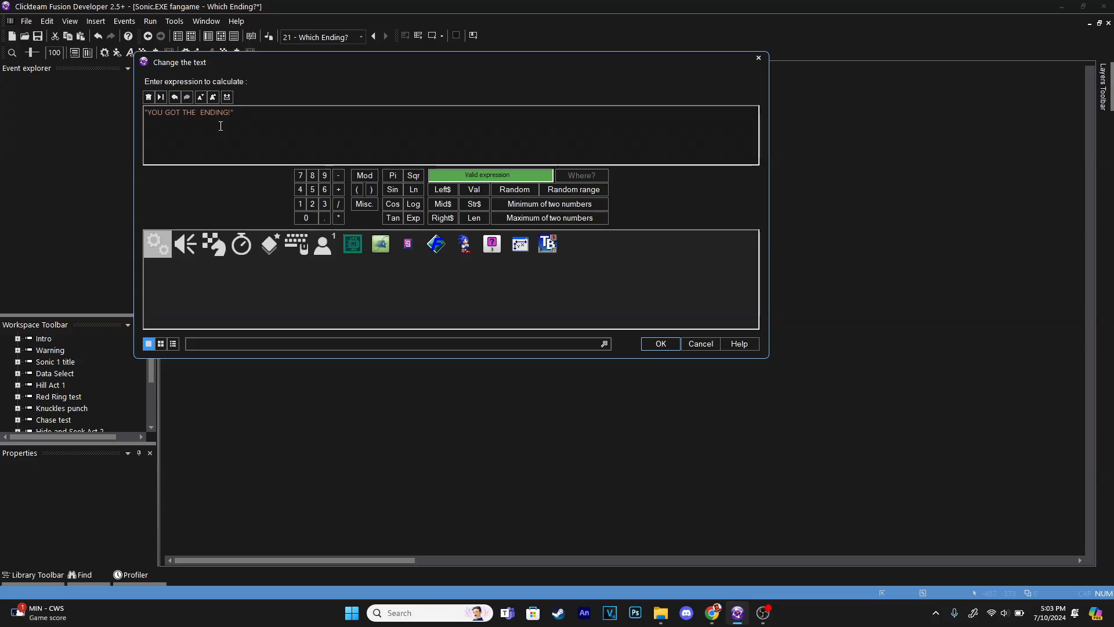
type("SECRET")
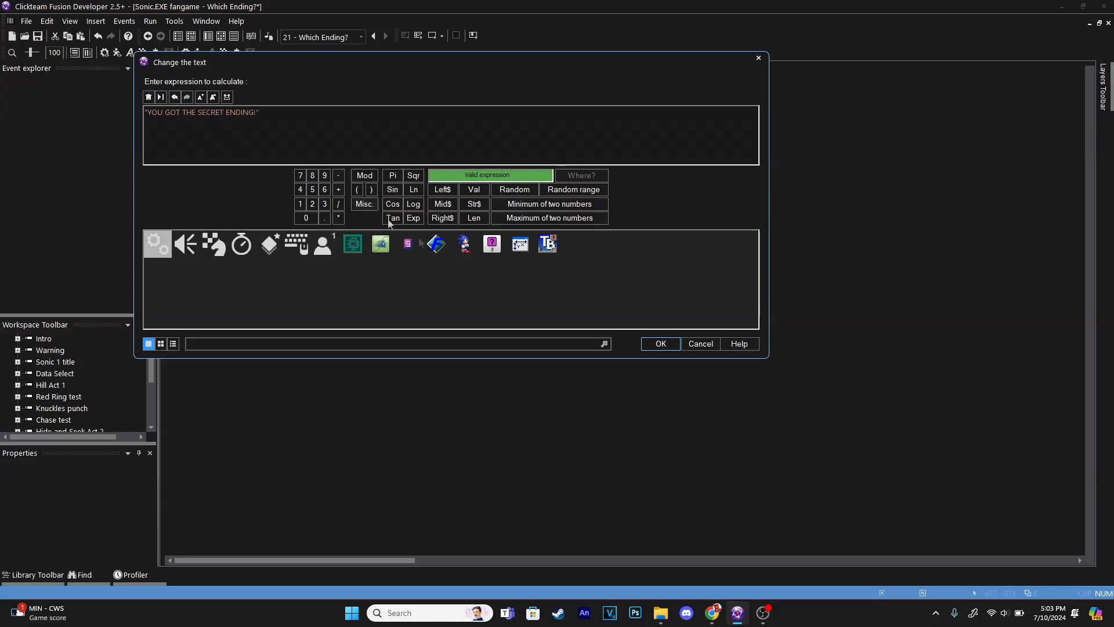
left_click(659, 343)
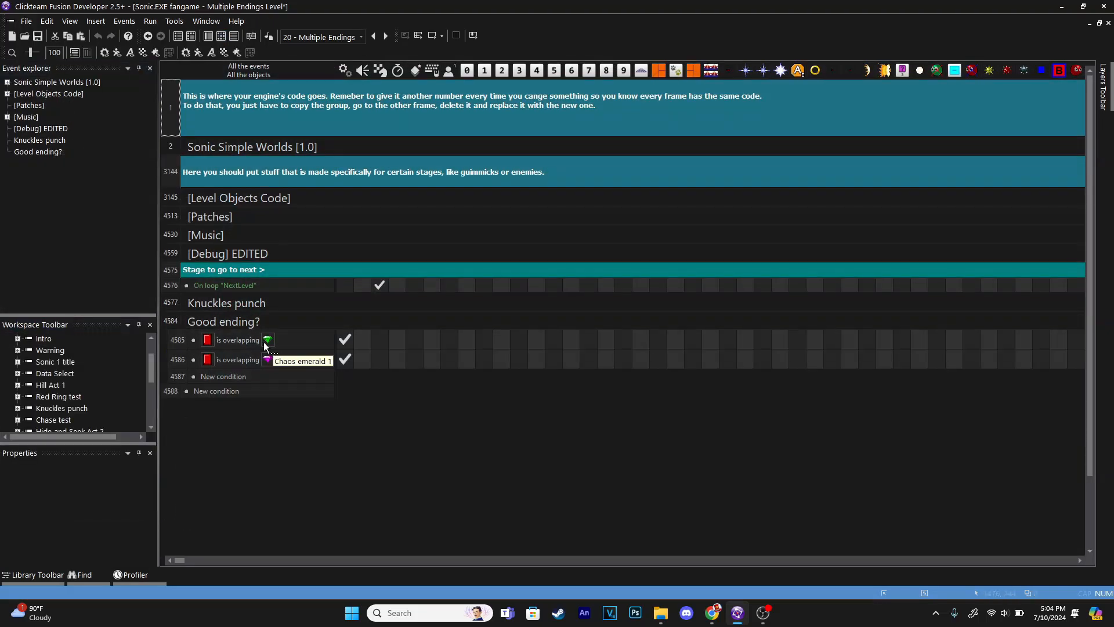
Insert an Emerald Equal 0 comparison into the emerald-overlap events under Good ending?
right_click(238, 340)
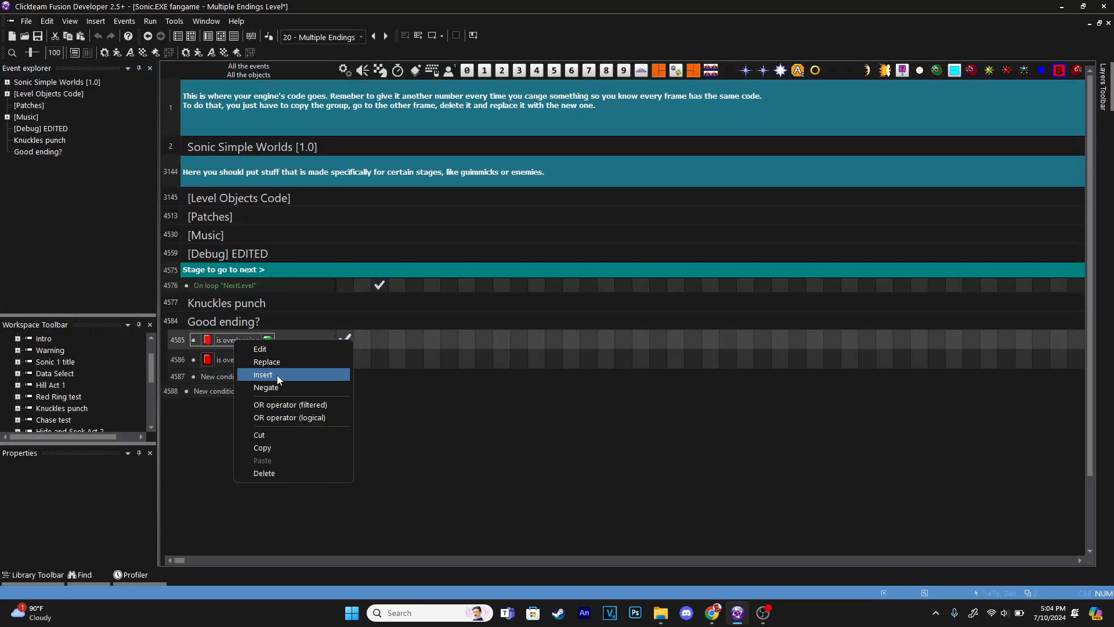
left_click(263, 375)
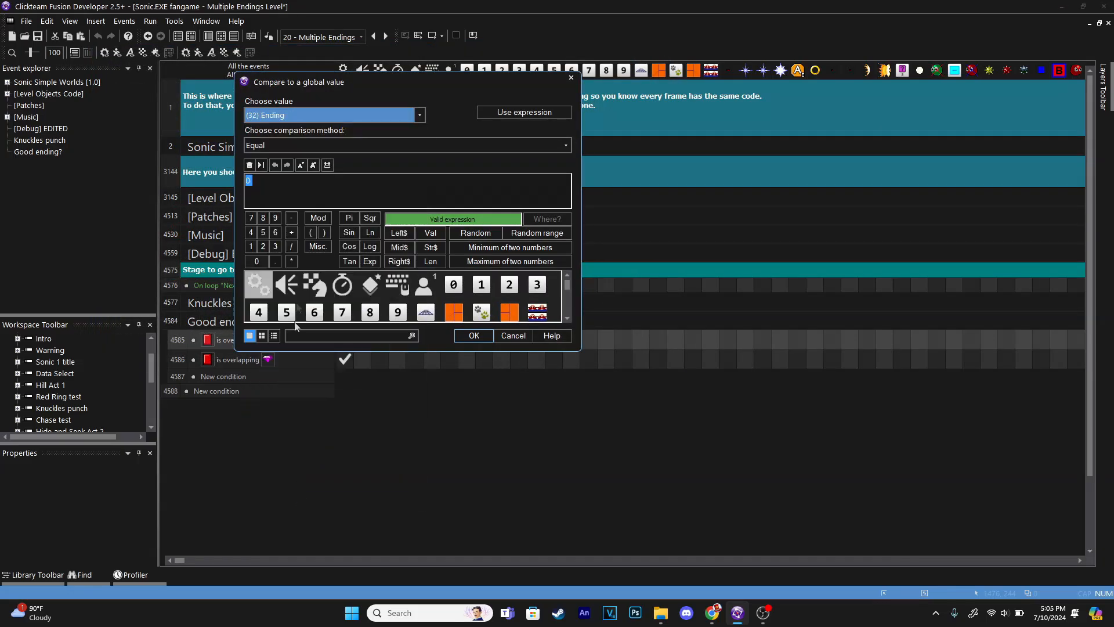
left_click(419, 115)
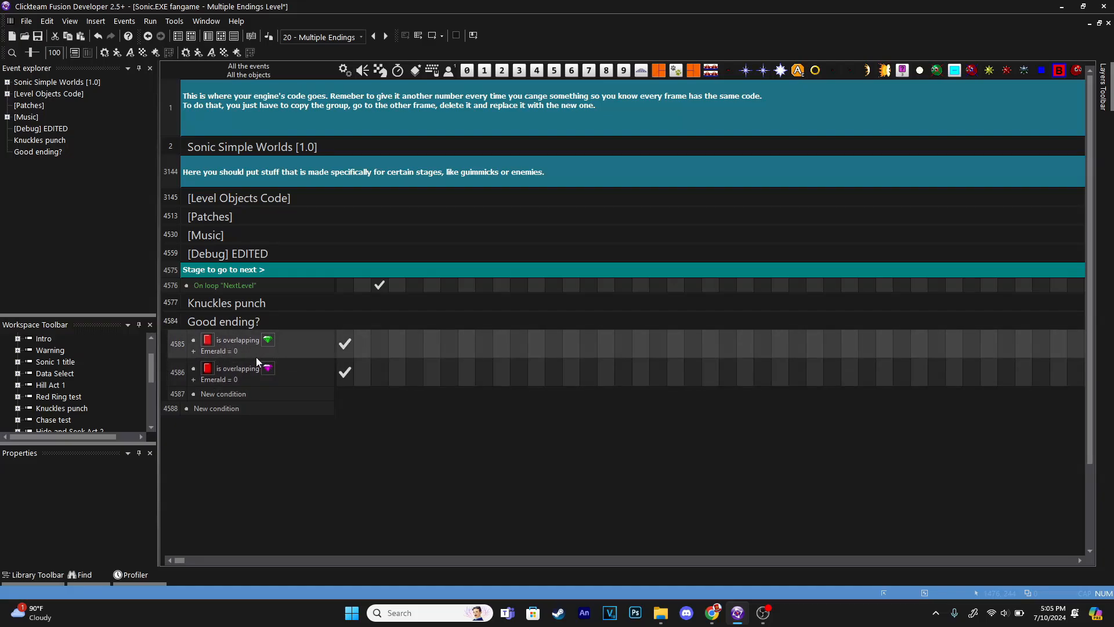
mouse_move(348, 344)
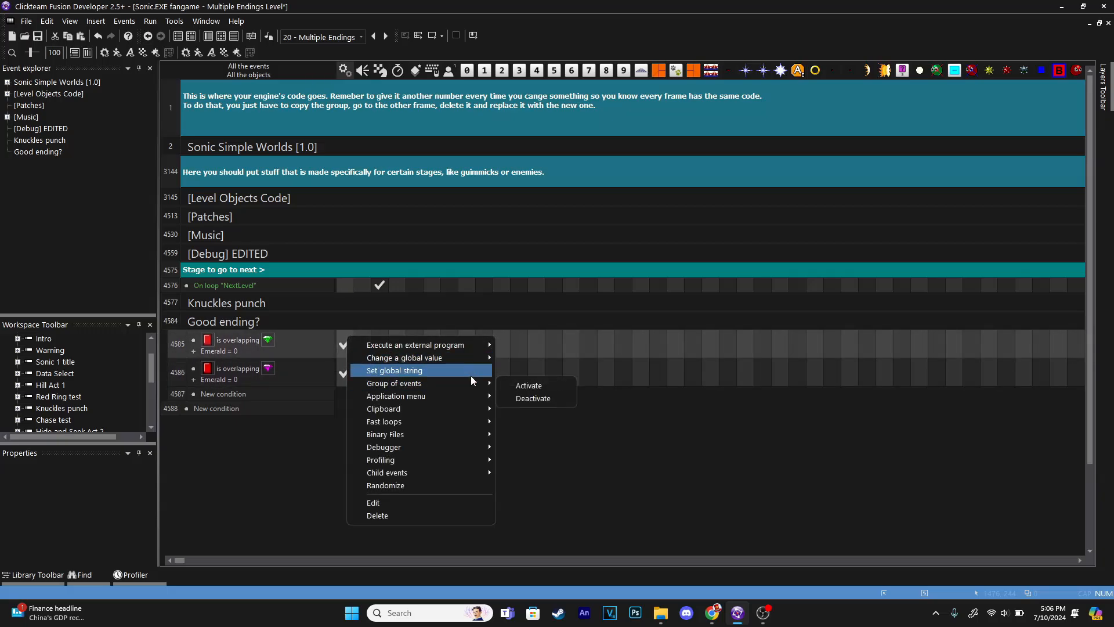
mouse_move(403, 358)
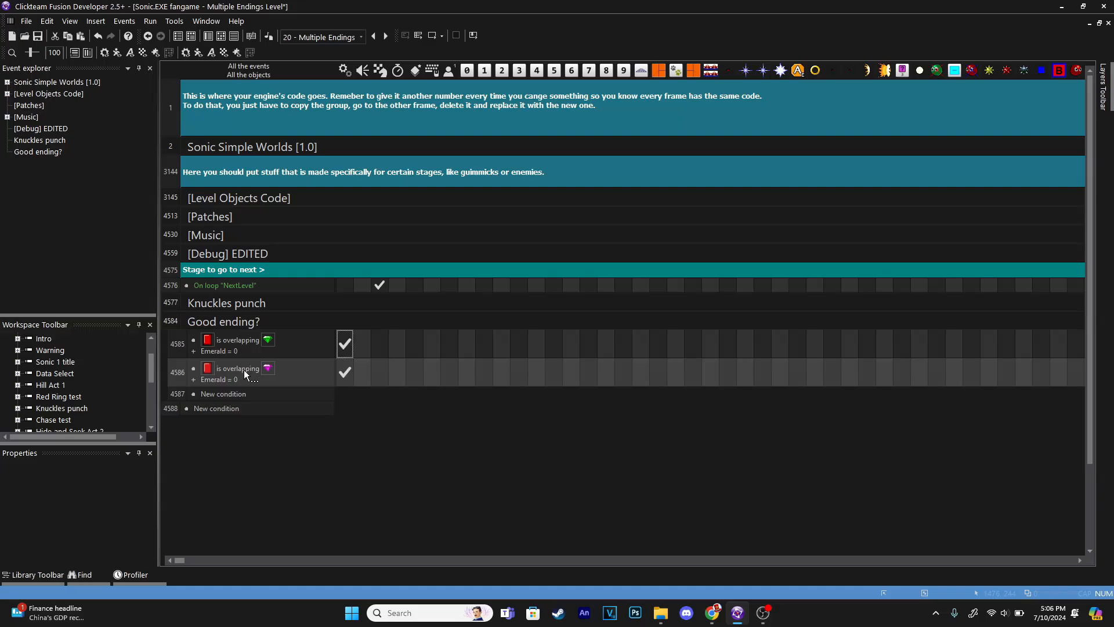
mouse_move(268, 340)
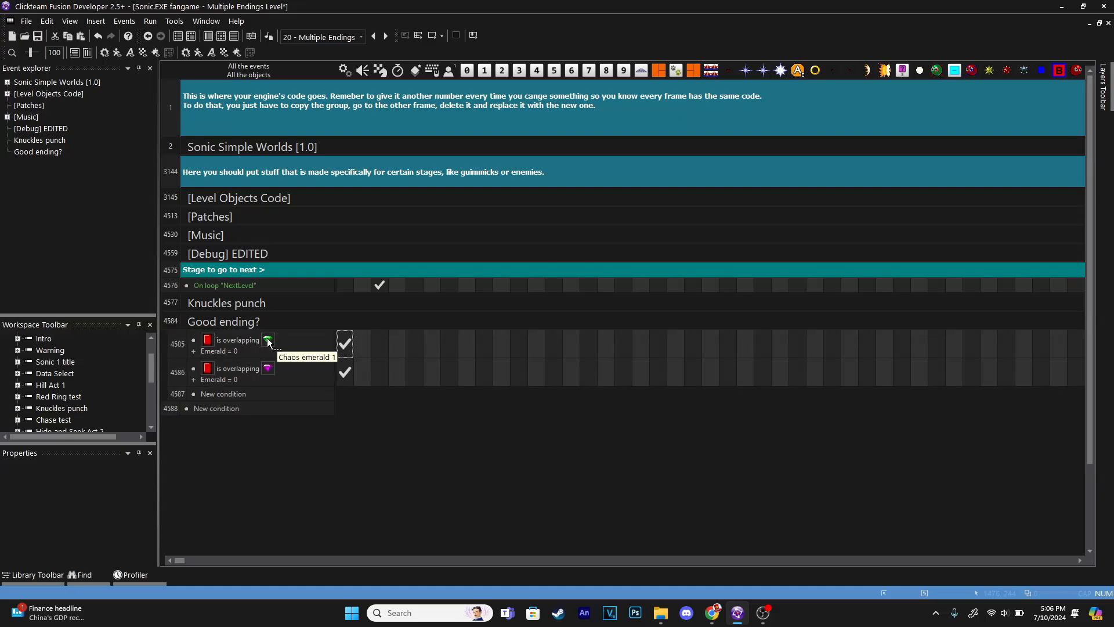
mouse_move(382, 425)
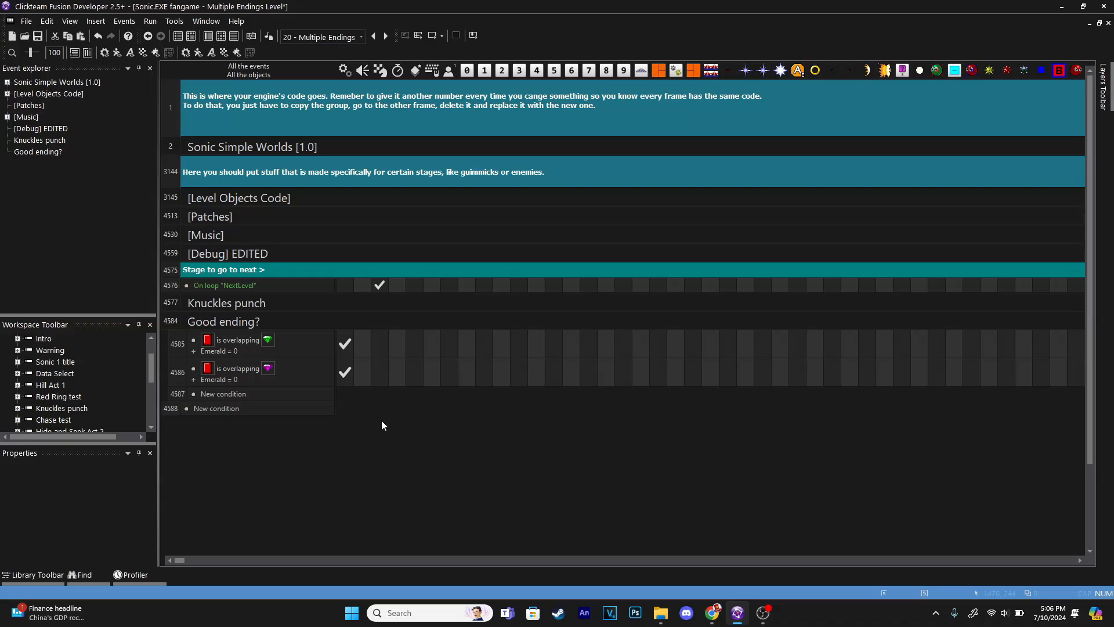
Leave the level's event list and view the Which Ending? events with the secret ending text
left_click(344, 344)
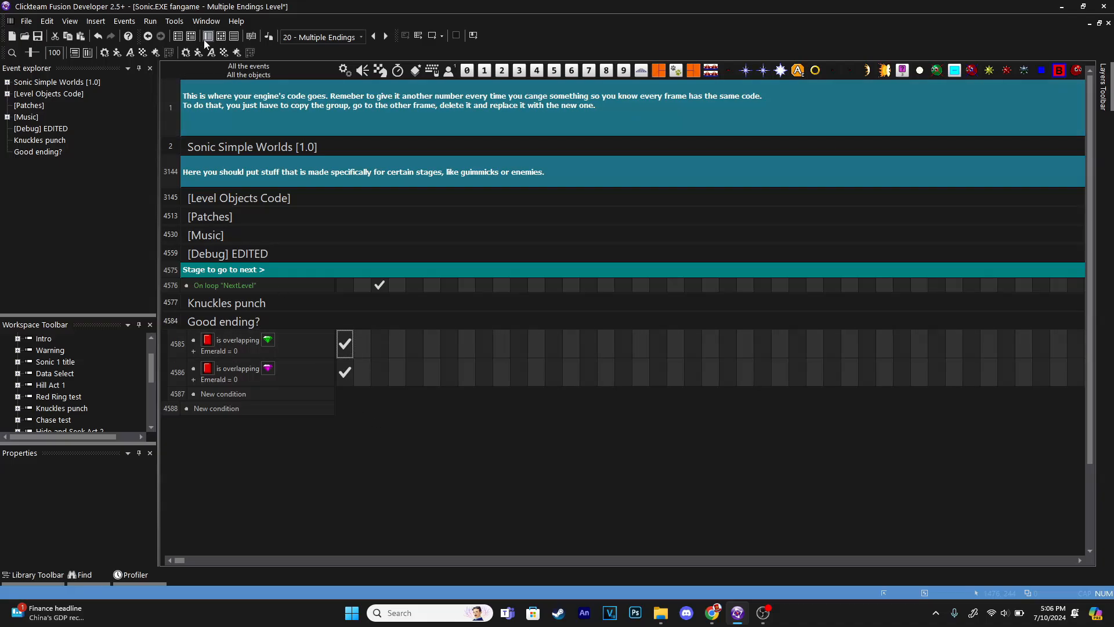
double_click(60, 293)
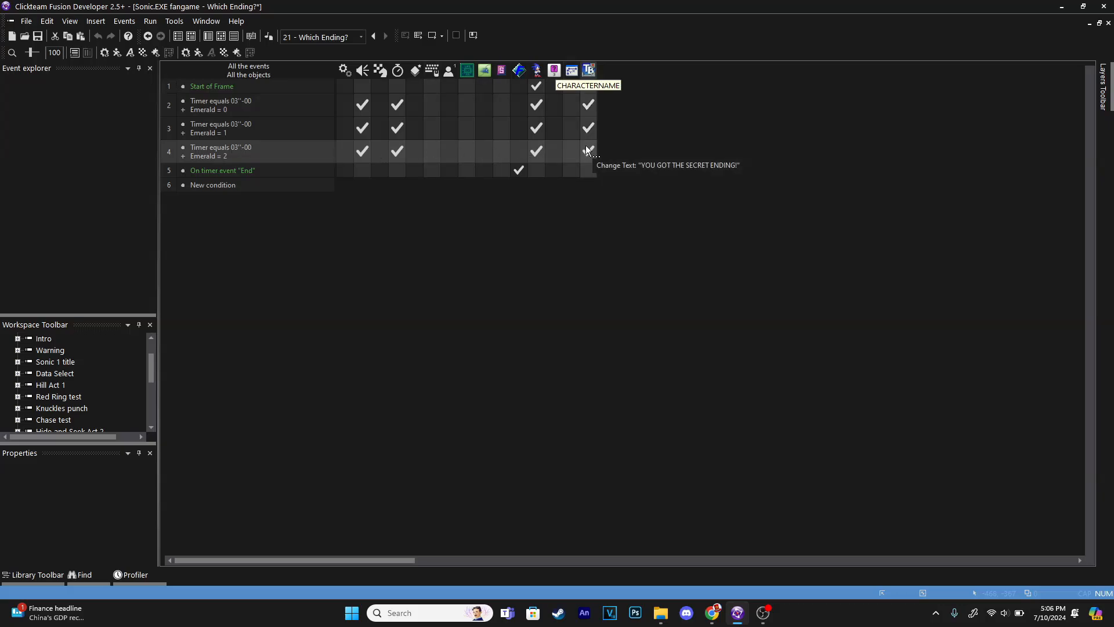
mouse_move(219, 161)
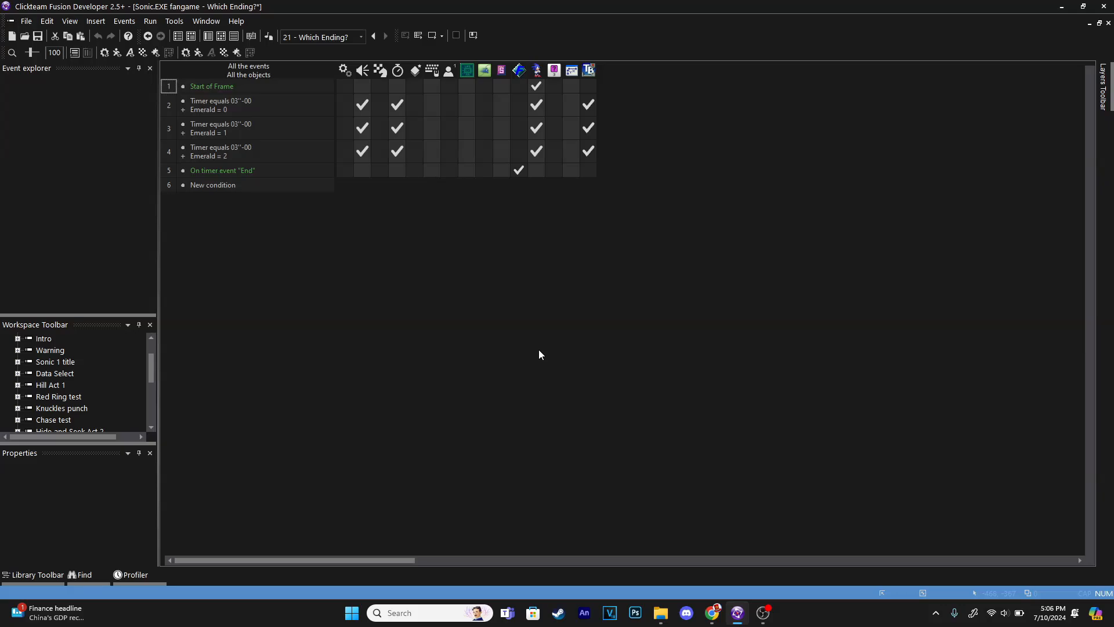
Switch from the Which Ending? layout to the Multiple Endings Level frame
left_click(208, 36)
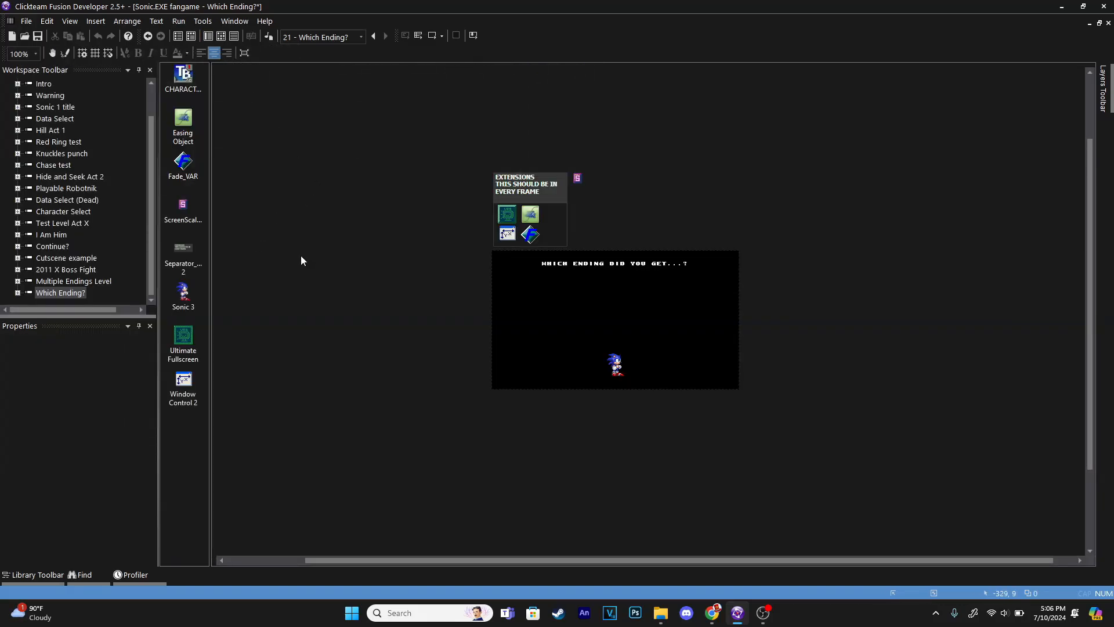
mouse_move(274, 468)
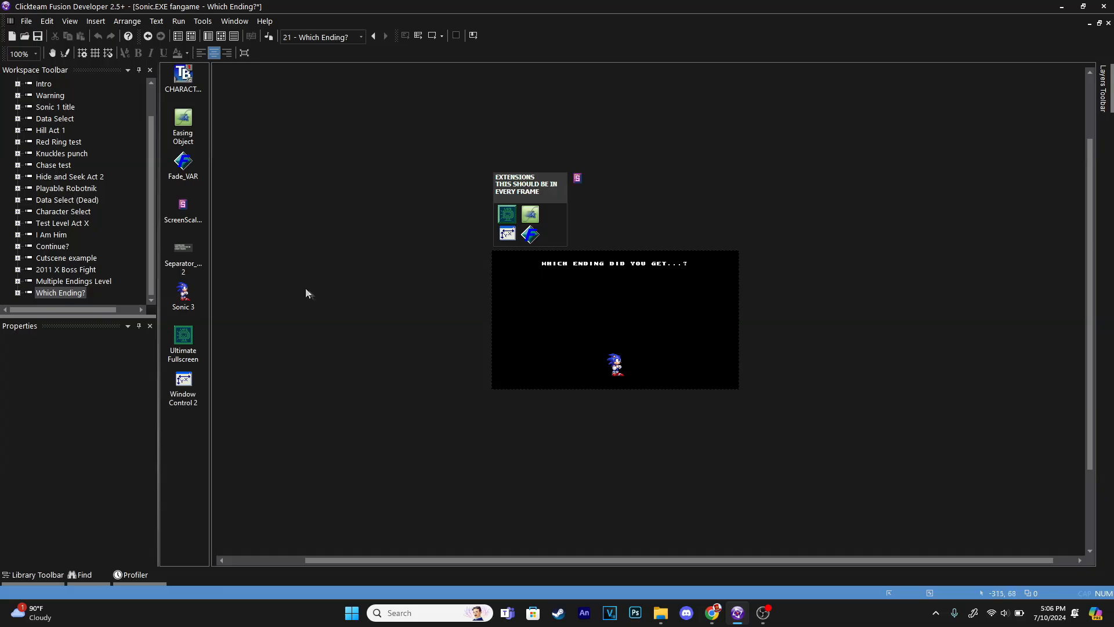
left_click(73, 280)
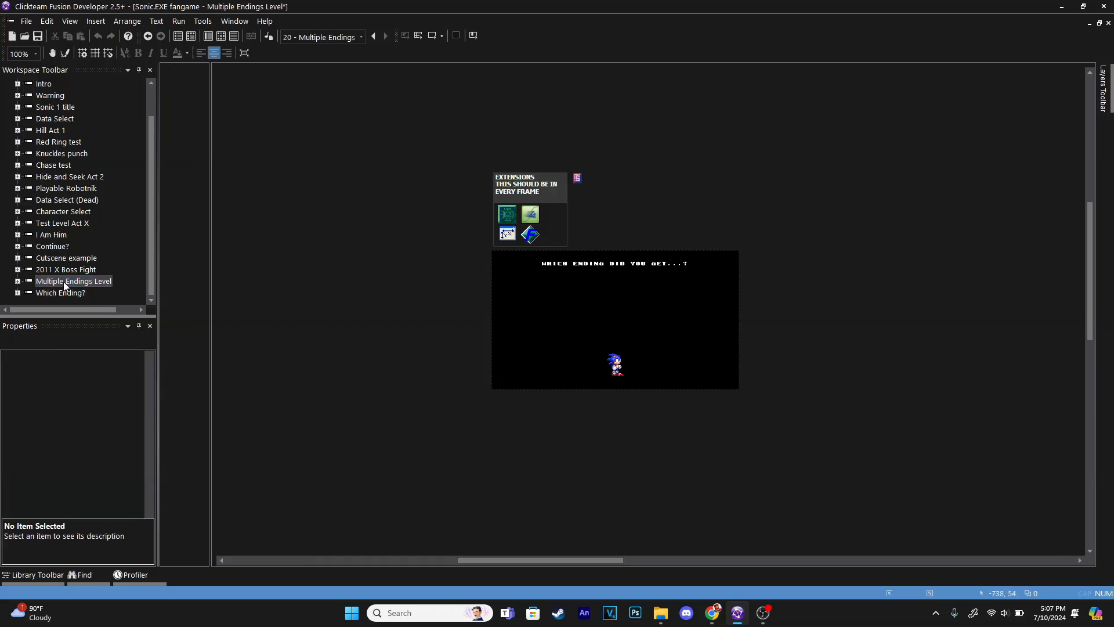